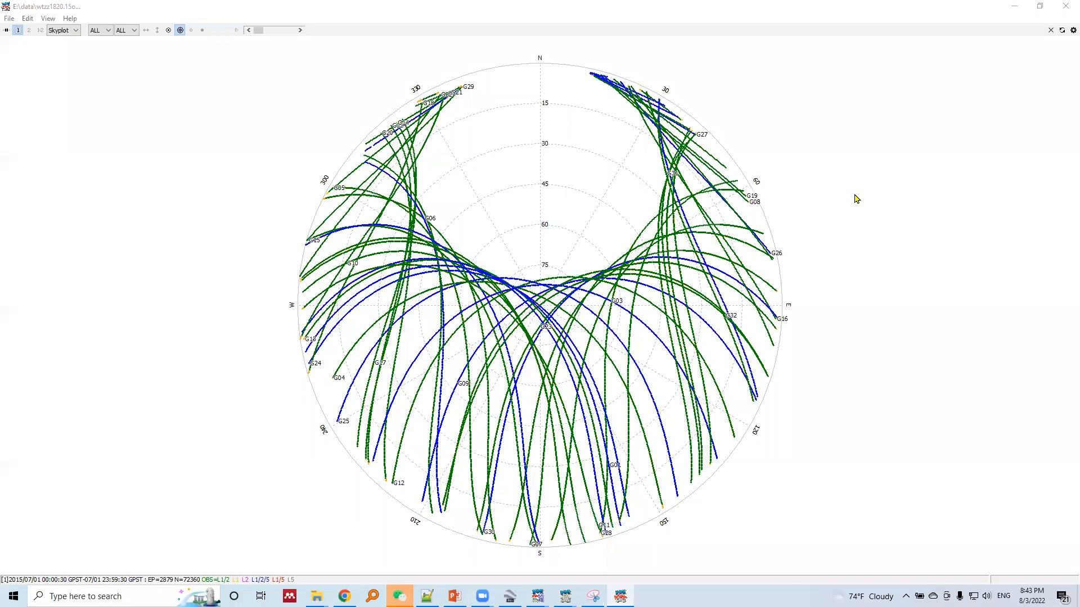
mouse_move(24, 43)
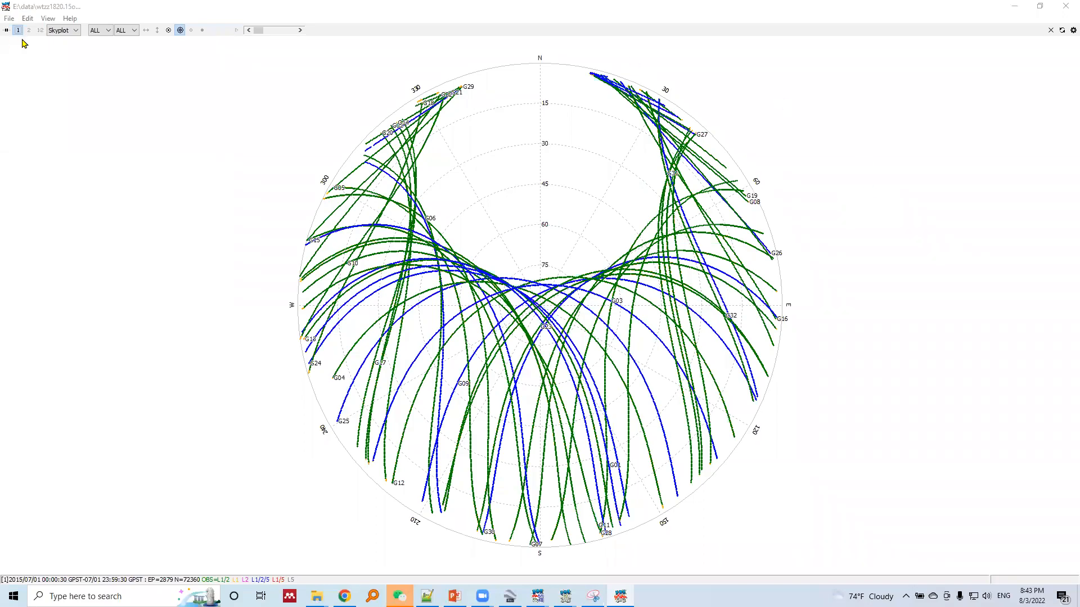
Show the plot-type choices from the toolbar while the Skyplot is displayed
click(74, 29)
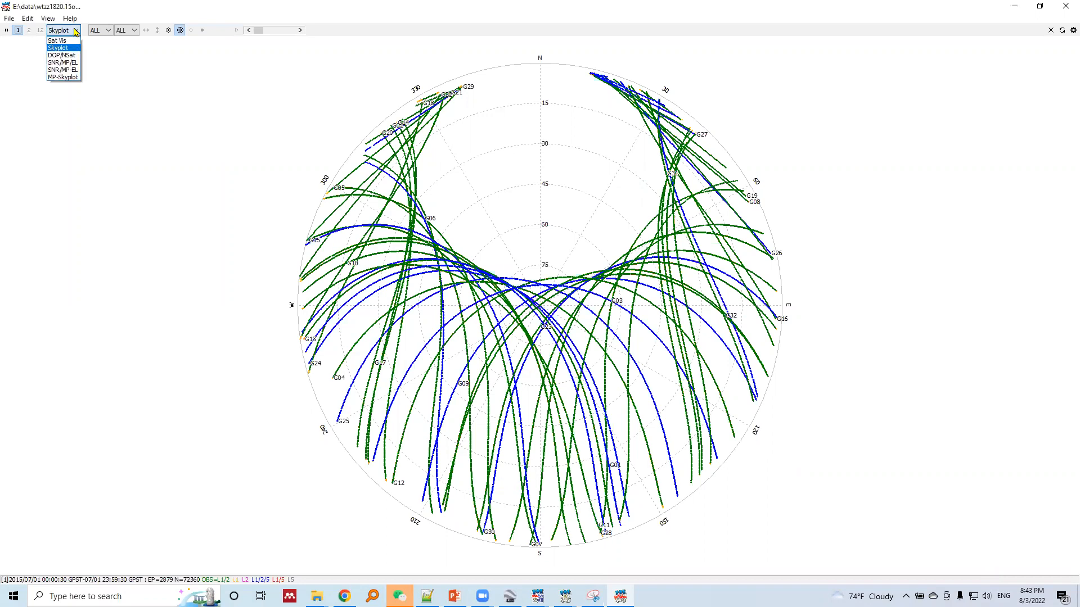
mouse_move(58, 55)
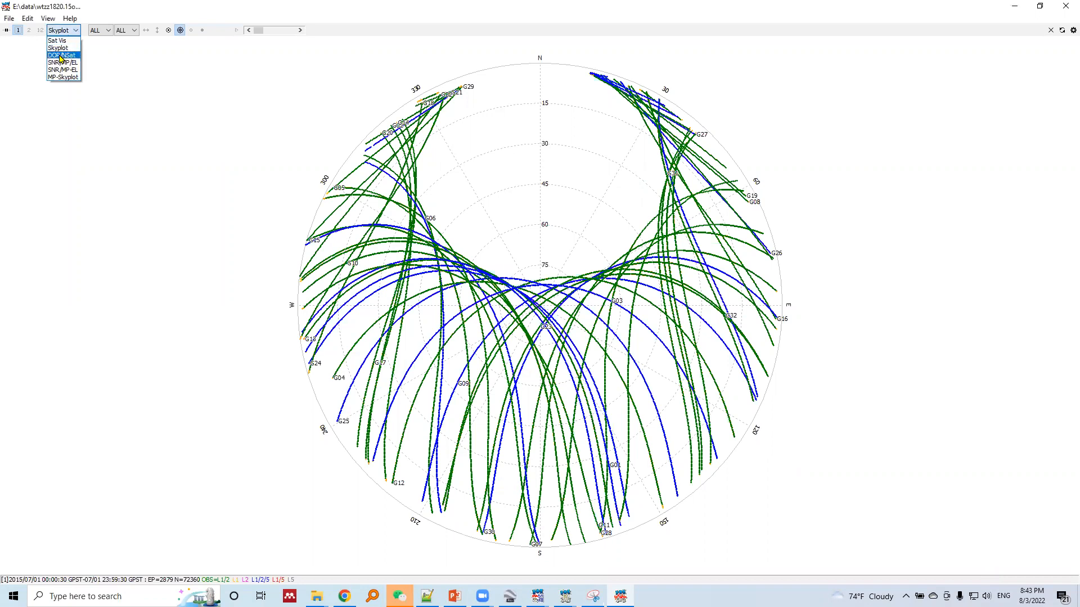
Switch the view to the DOP/NSat plot covering the full 24 hours
click(61, 55)
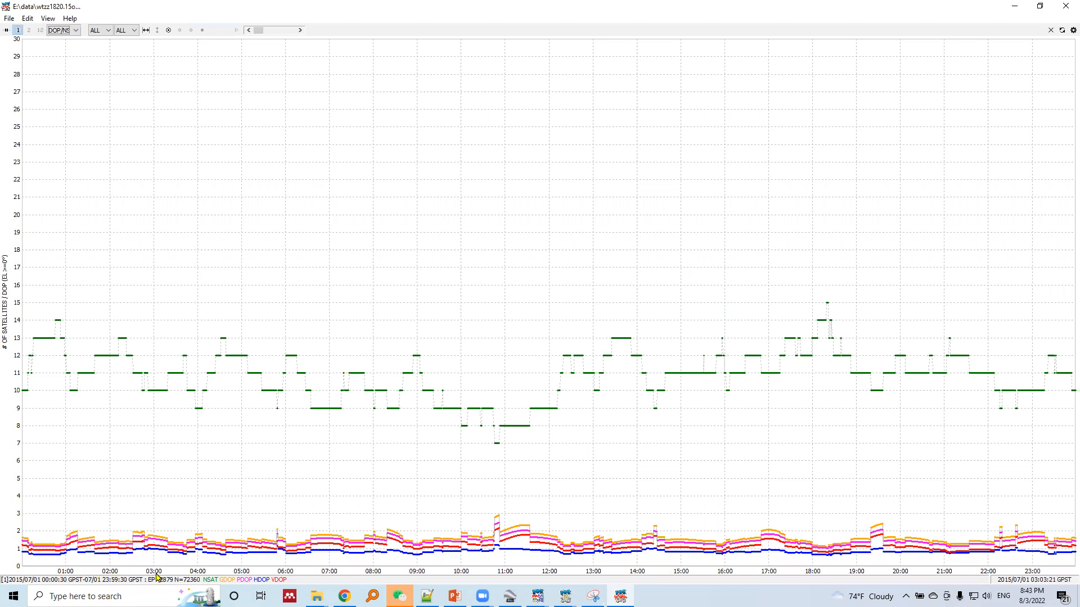
mouse_move(29, 573)
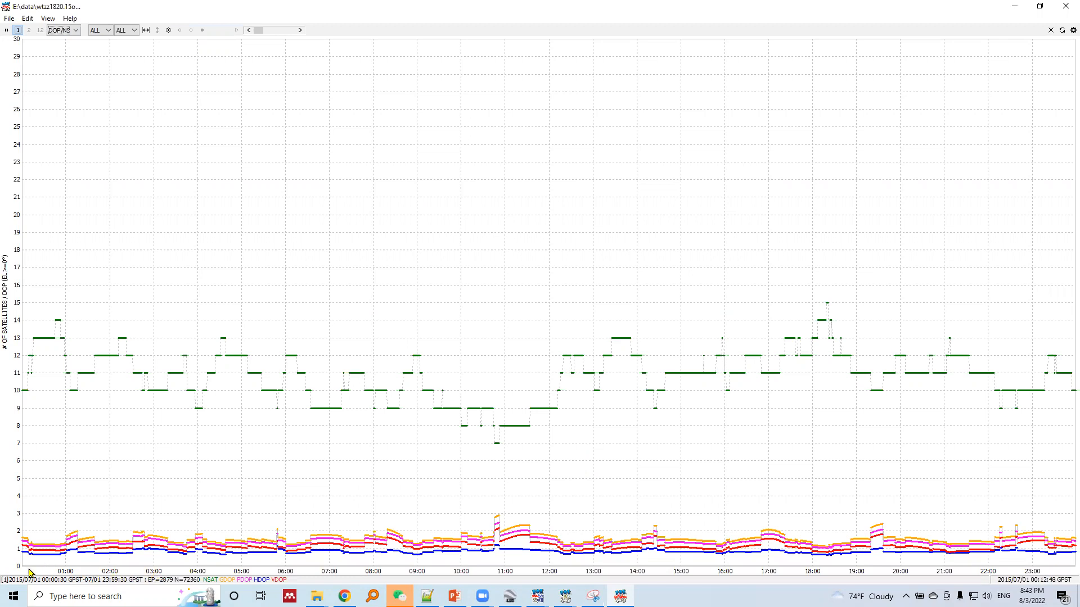
mouse_move(1063, 583)
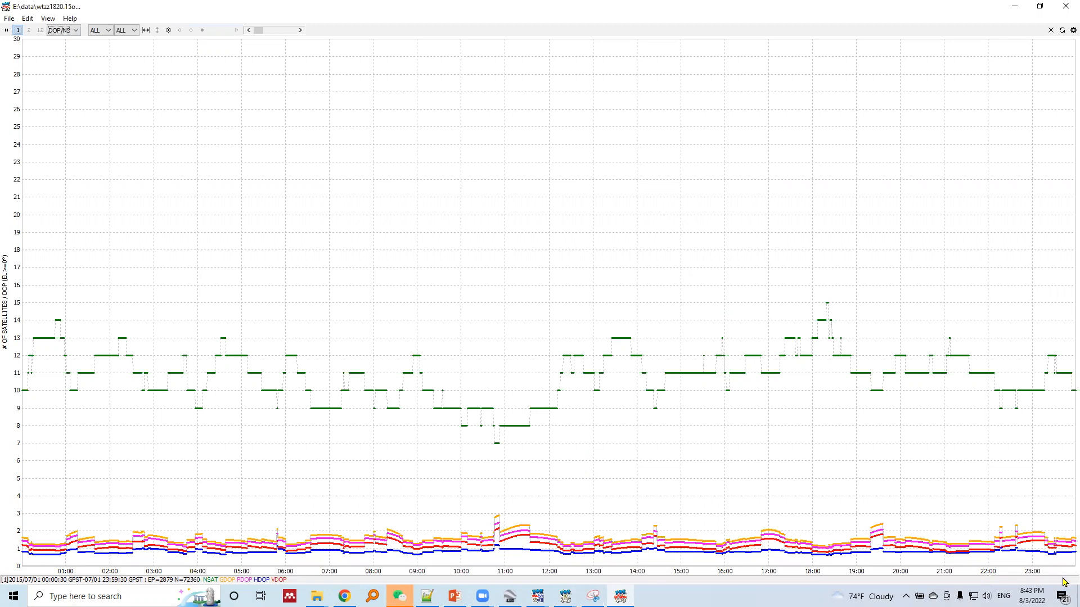
mouse_move(229, 486)
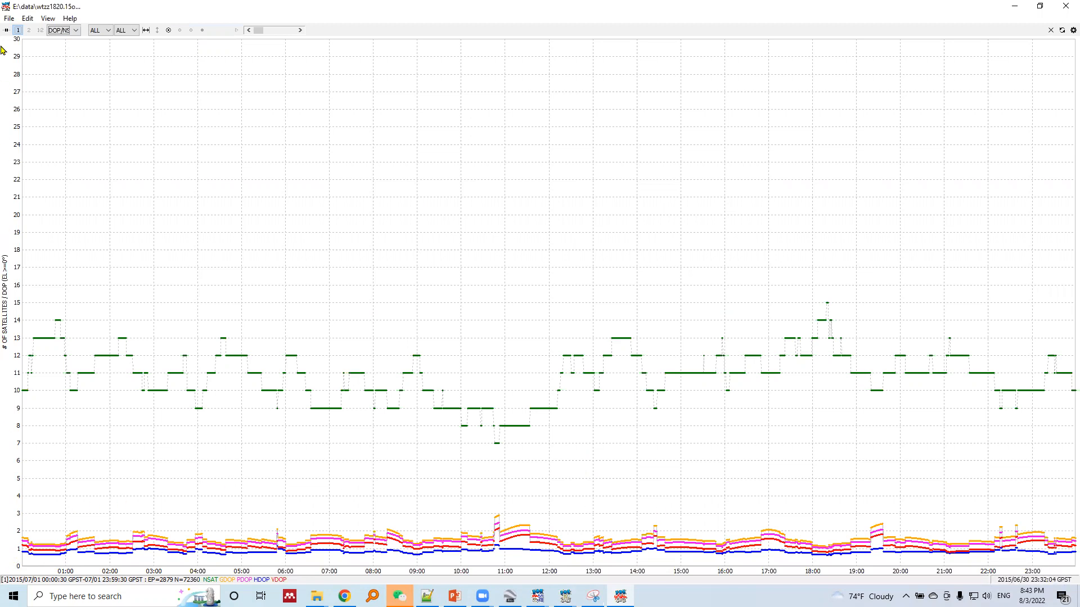
mouse_move(9, 539)
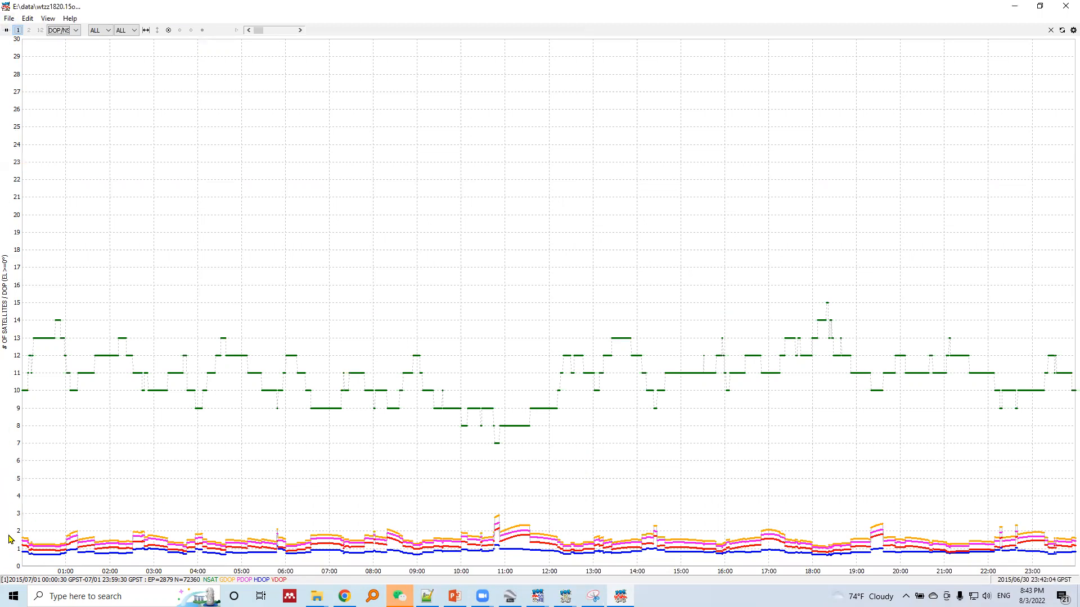
mouse_move(42, 494)
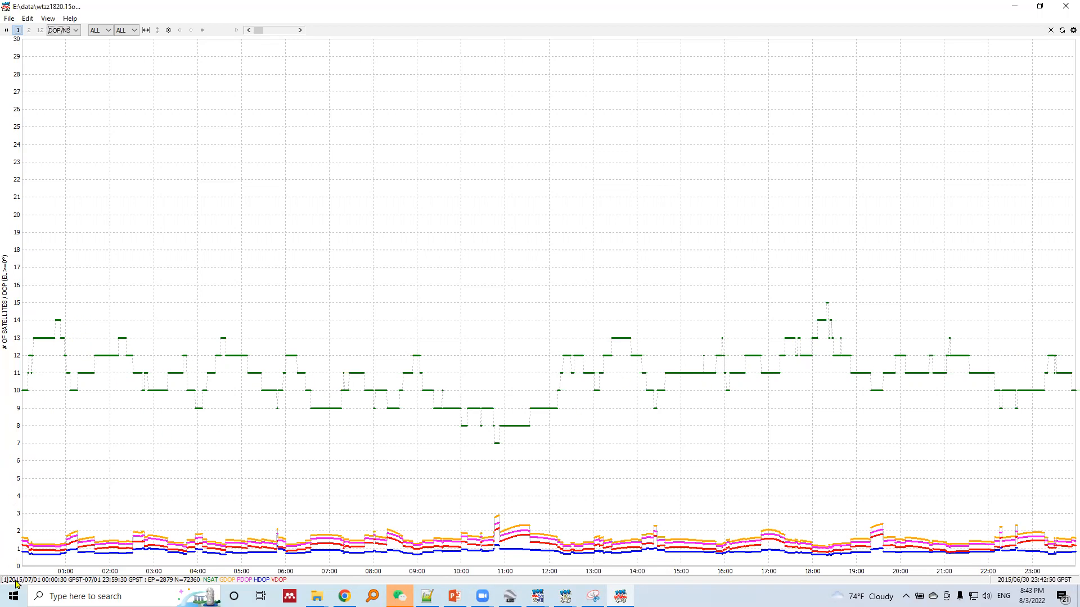
mouse_move(22, 395)
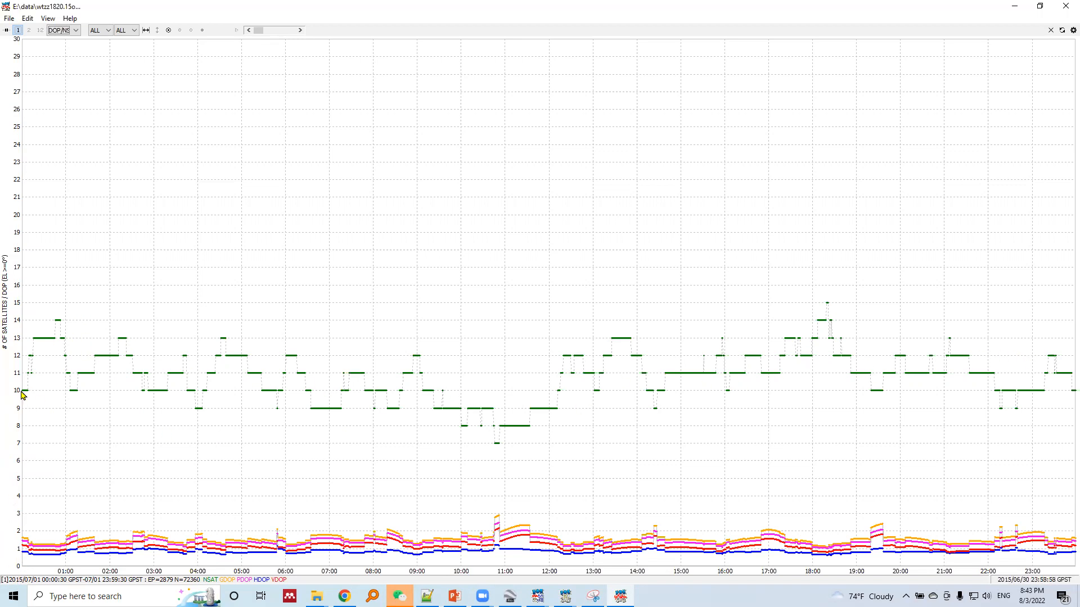
mouse_move(55, 326)
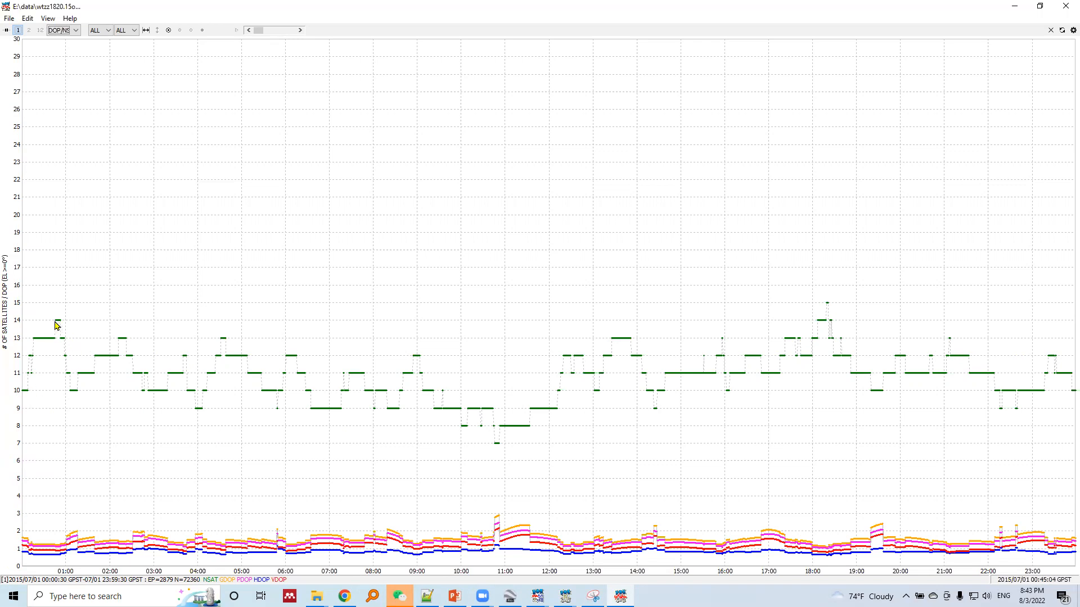
mouse_move(56, 571)
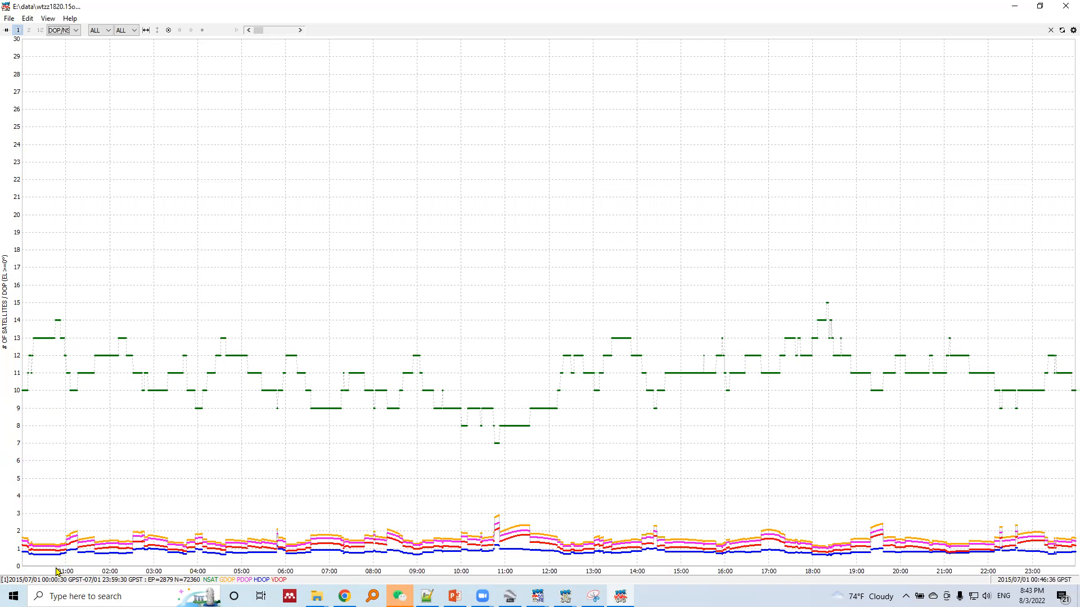
mouse_move(67, 333)
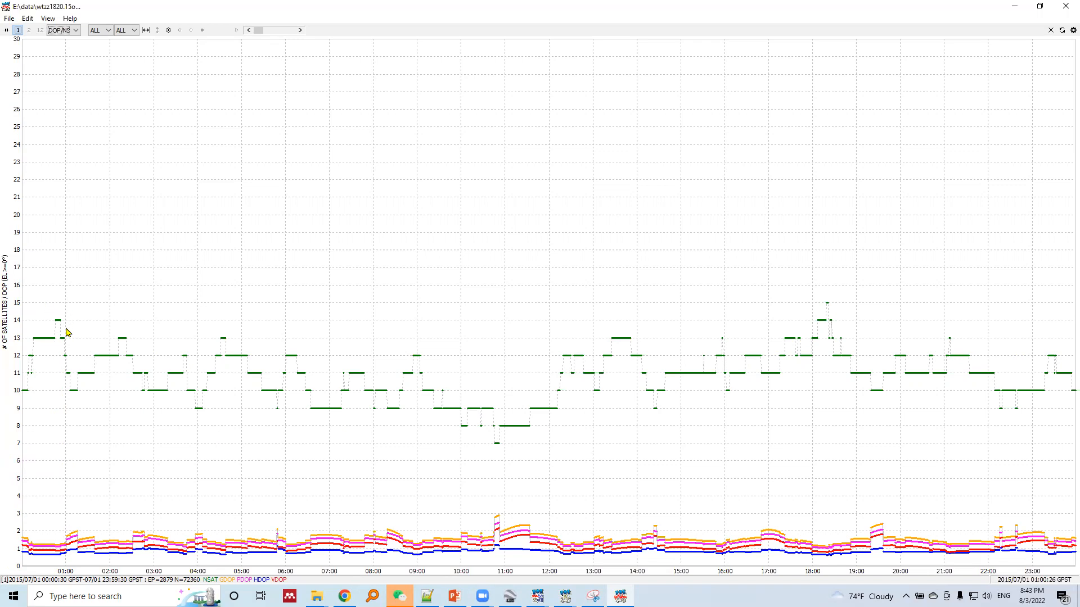
mouse_move(66, 384)
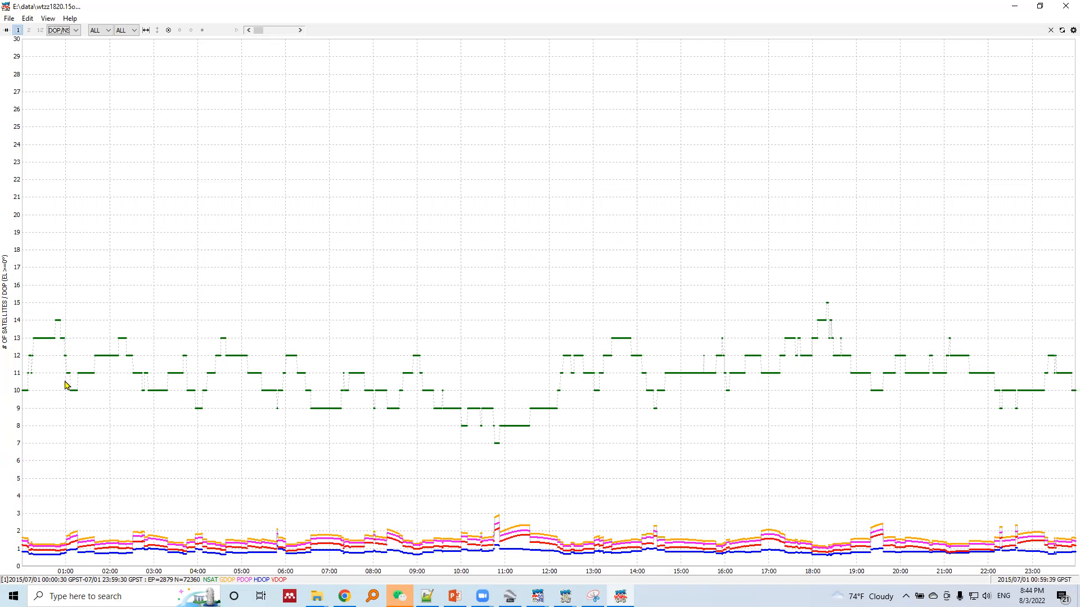
mouse_move(81, 386)
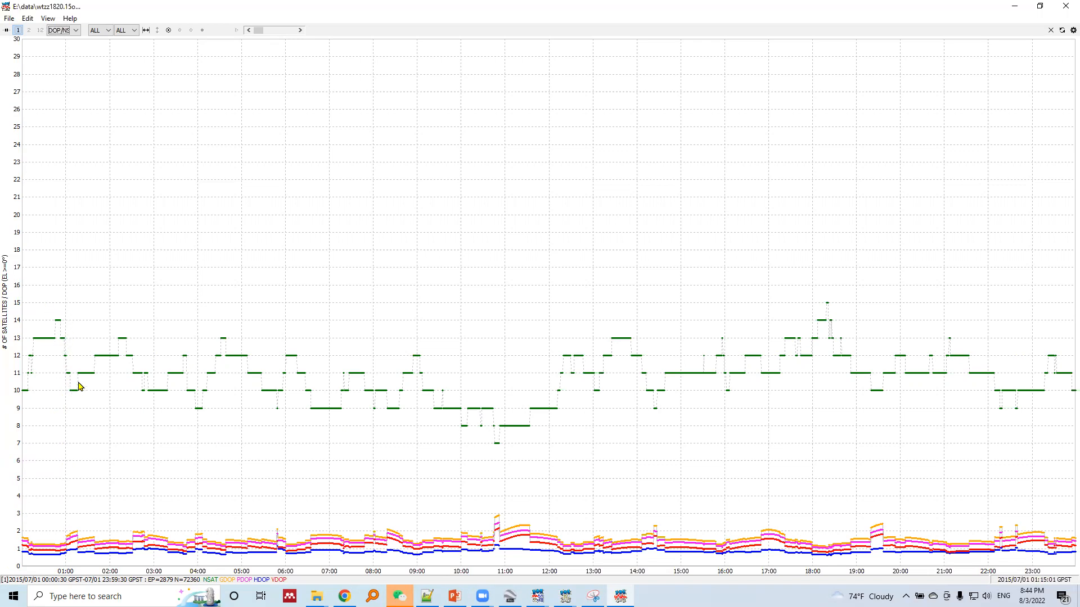
mouse_move(128, 349)
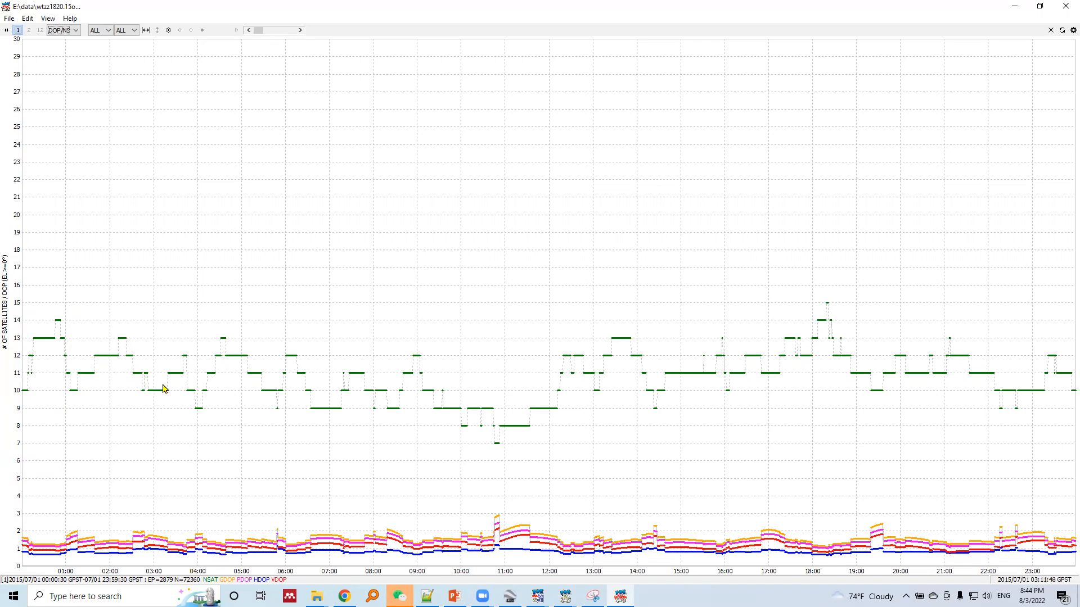
mouse_move(192, 377)
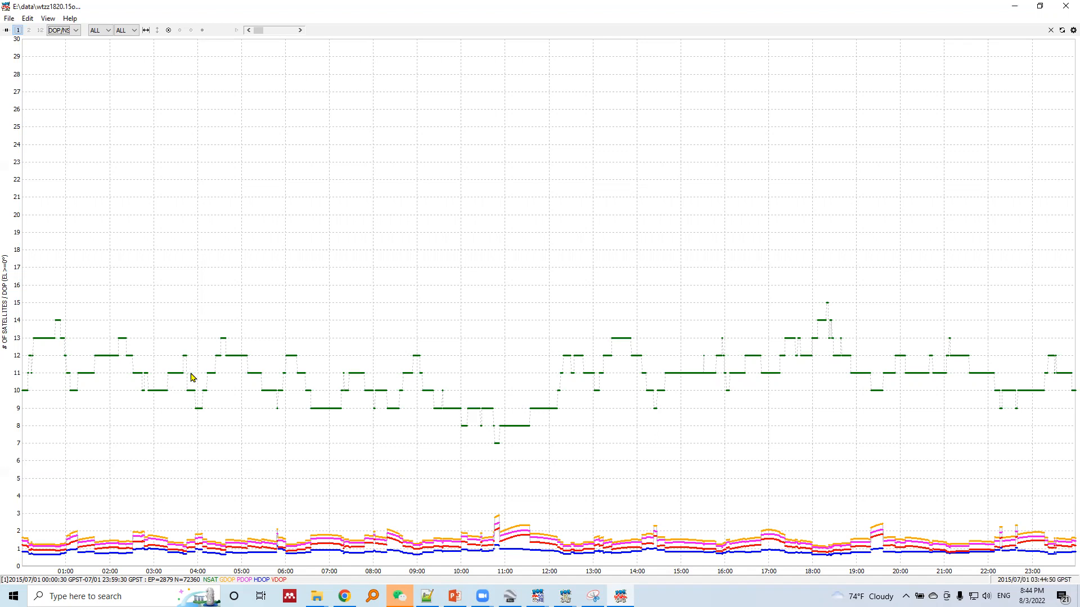
mouse_move(523, 432)
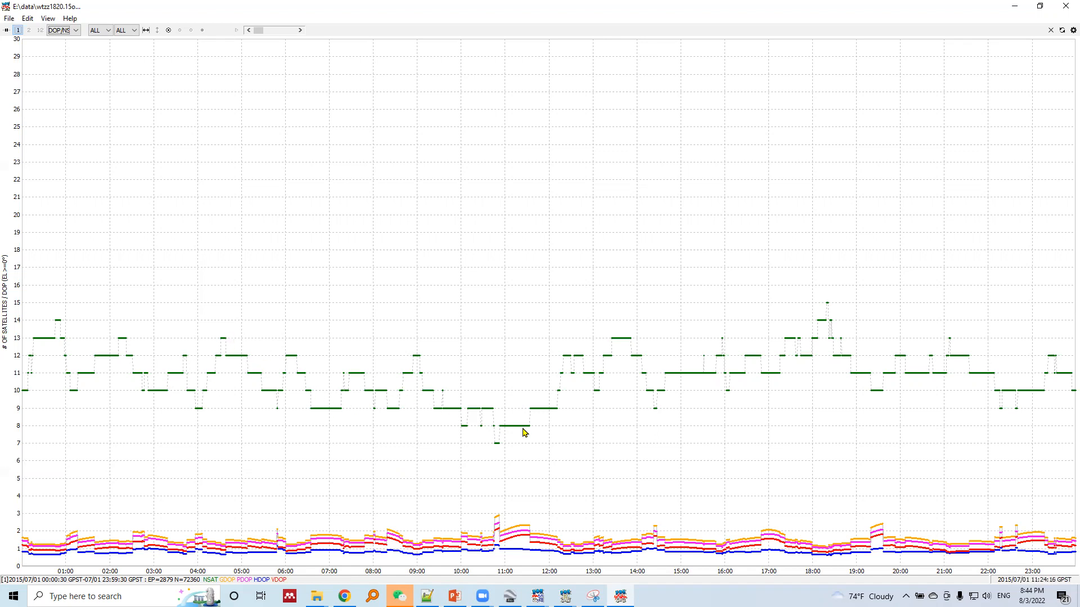
mouse_move(495, 453)
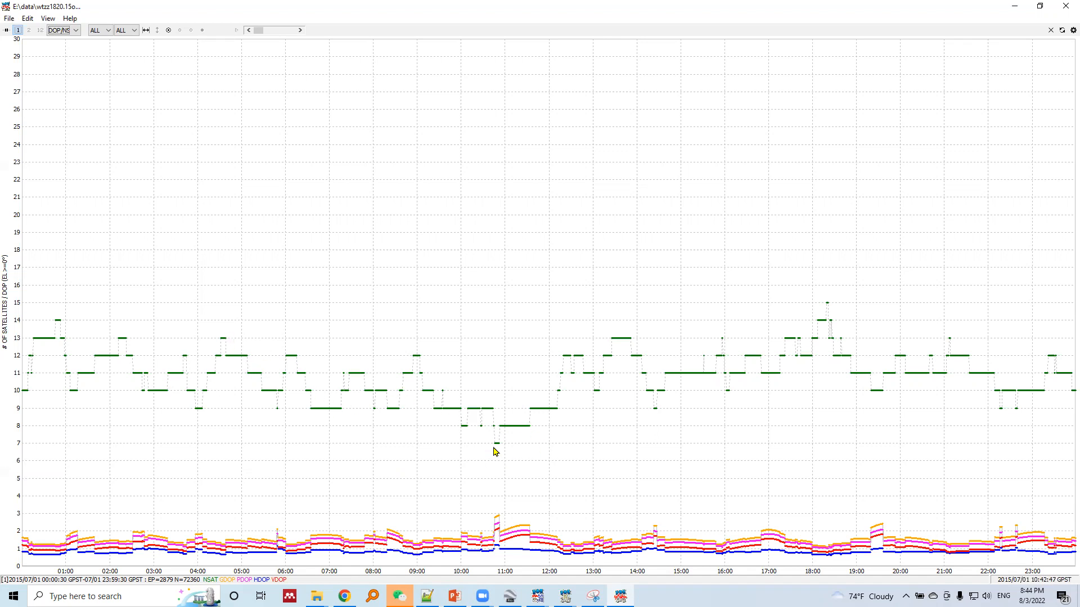
mouse_move(402, 447)
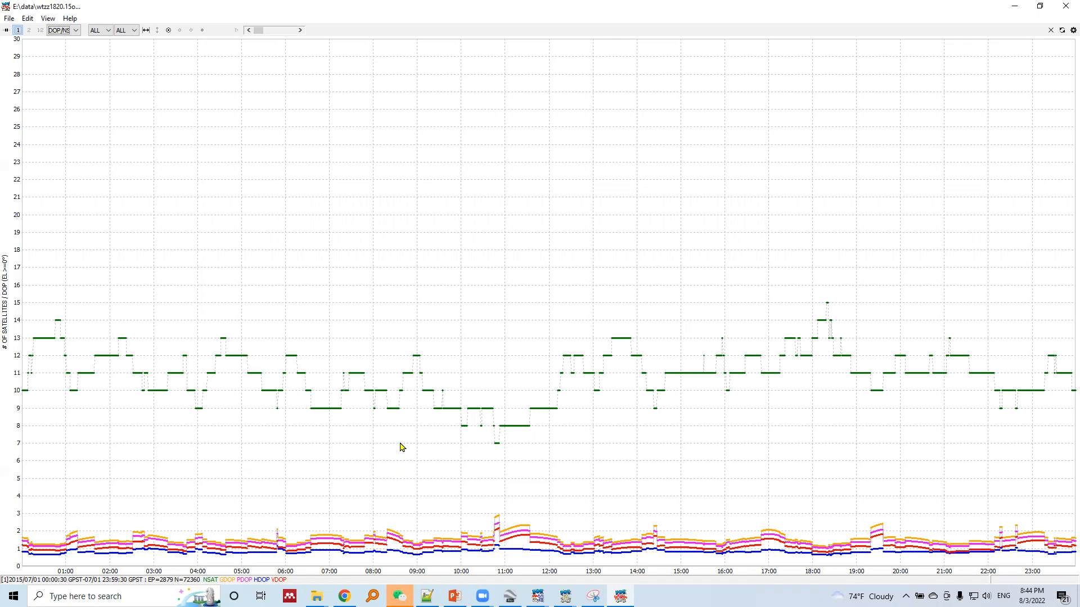
mouse_move(499, 461)
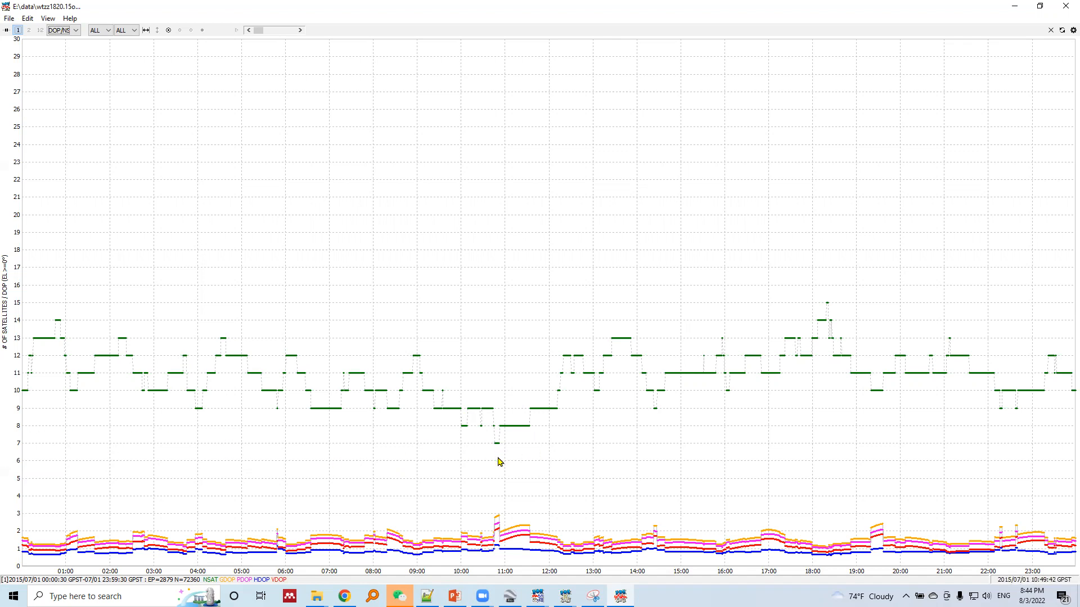
mouse_move(484, 569)
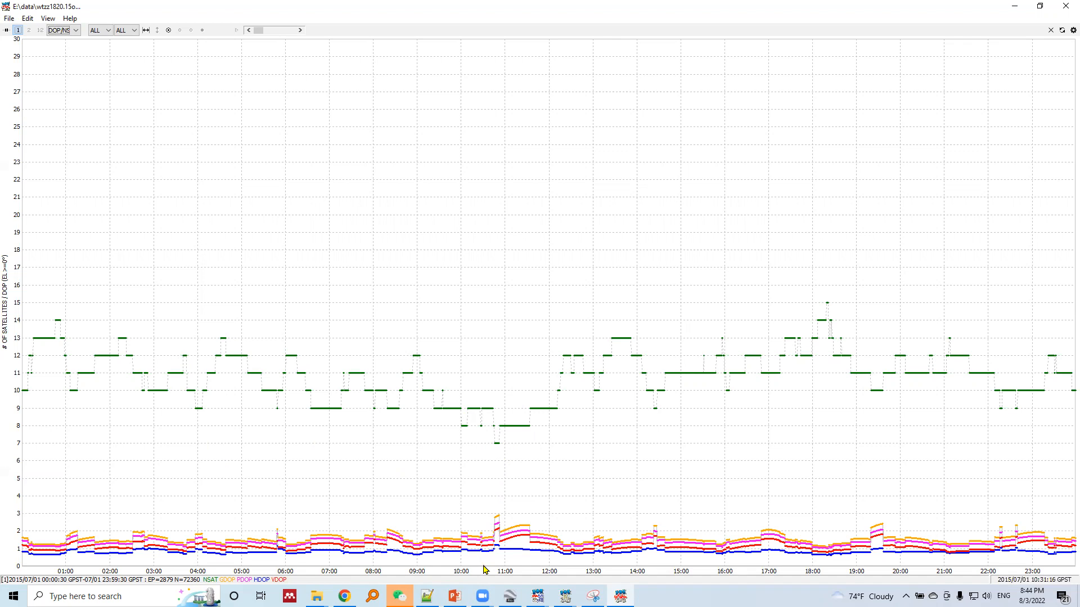
mouse_move(427, 87)
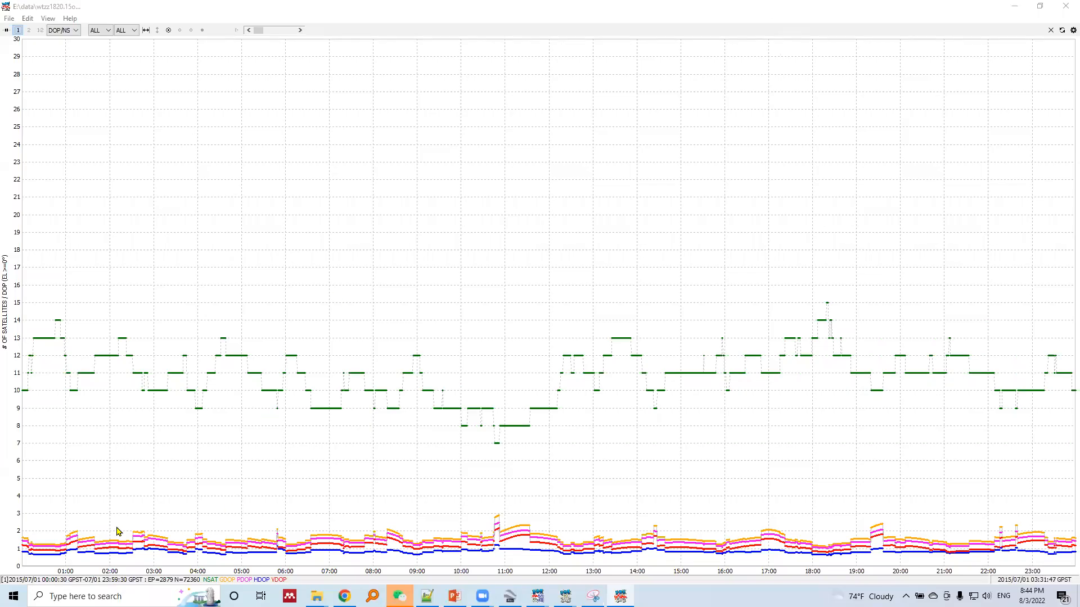
mouse_move(58, 557)
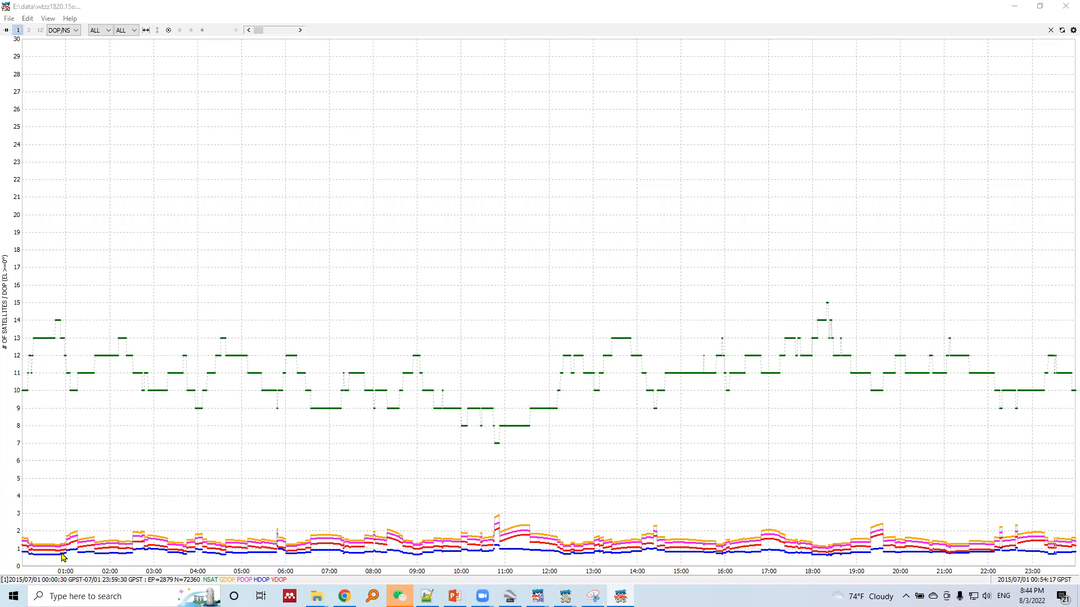
mouse_move(209, 568)
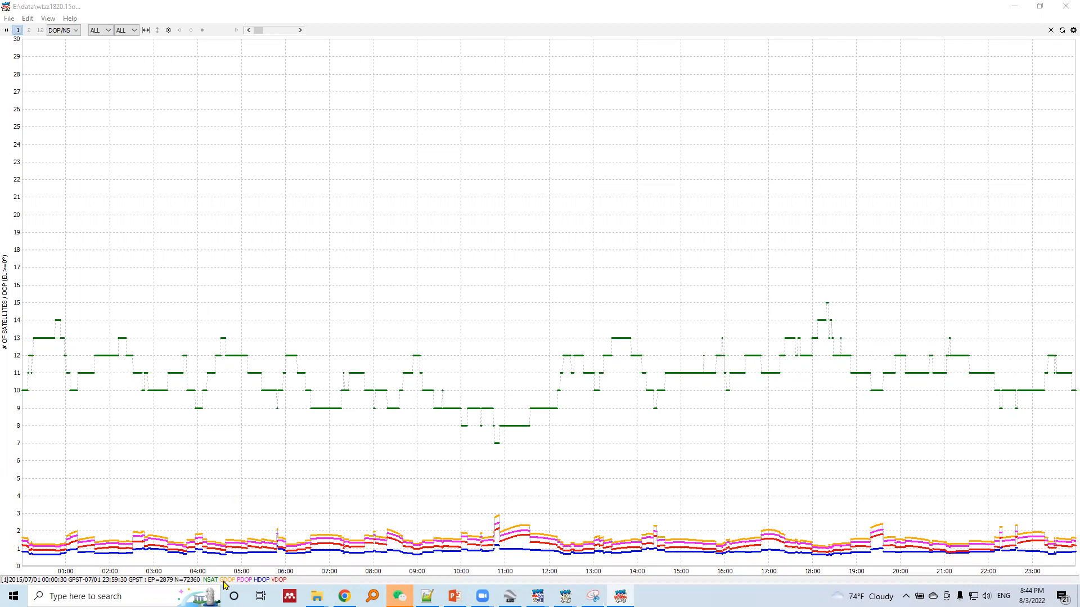
mouse_move(242, 584)
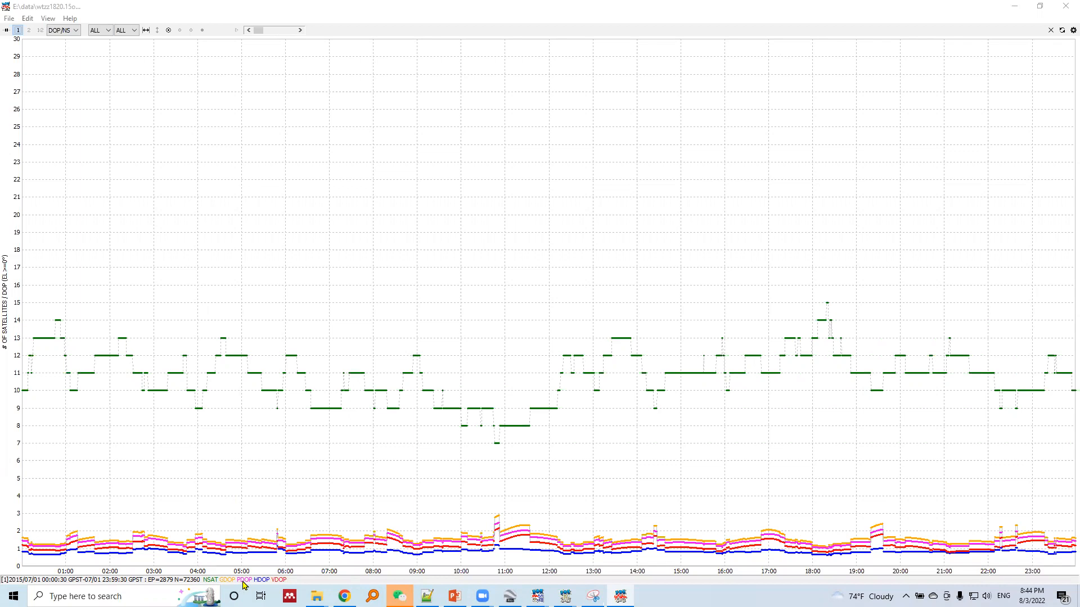
mouse_move(261, 586)
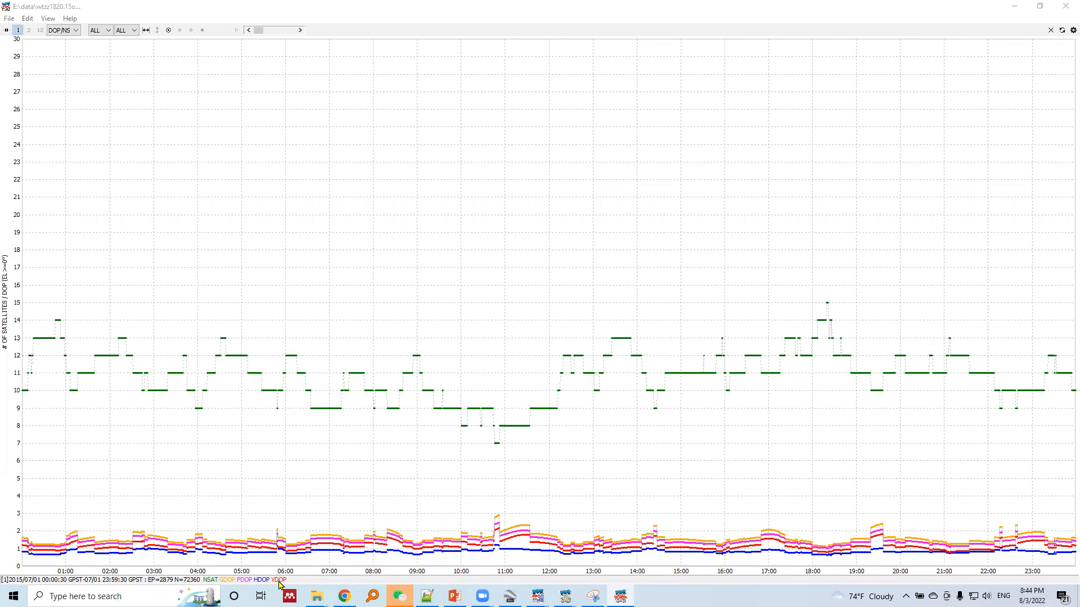
mouse_move(152, 434)
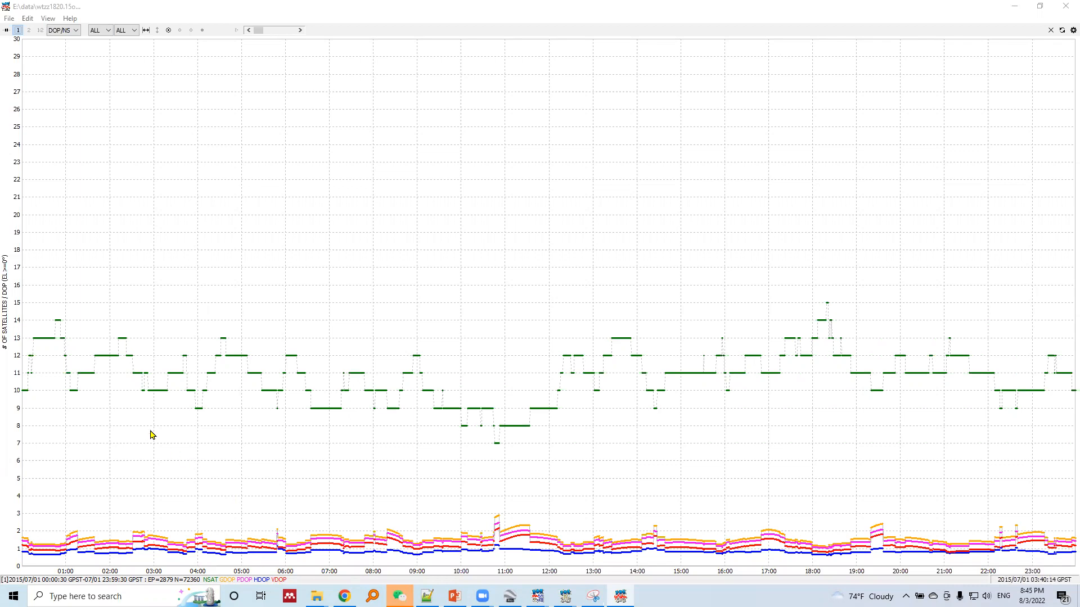
mouse_move(217, 553)
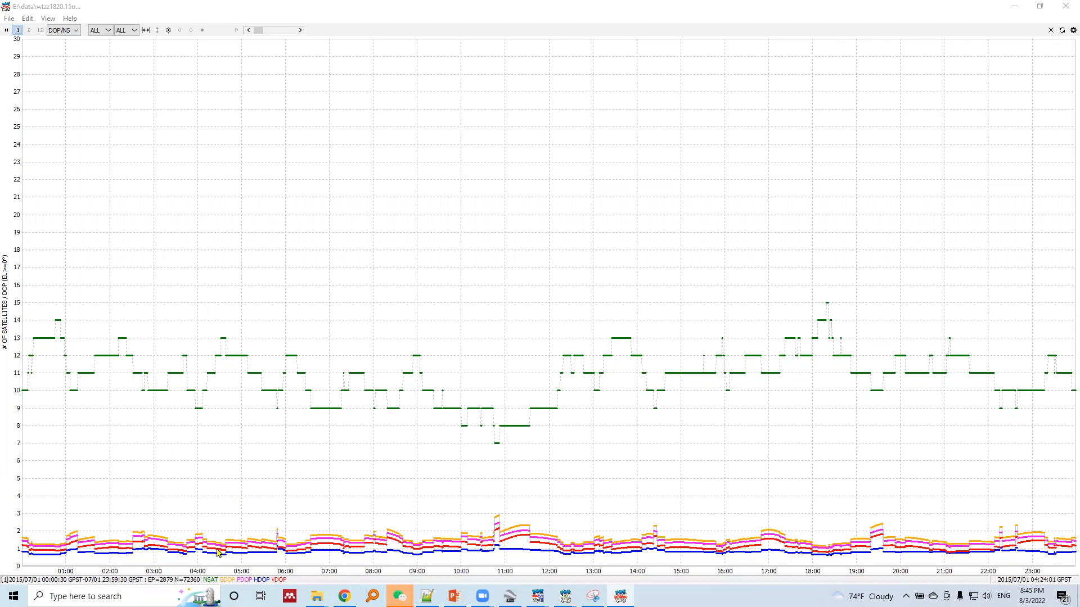
mouse_move(279, 588)
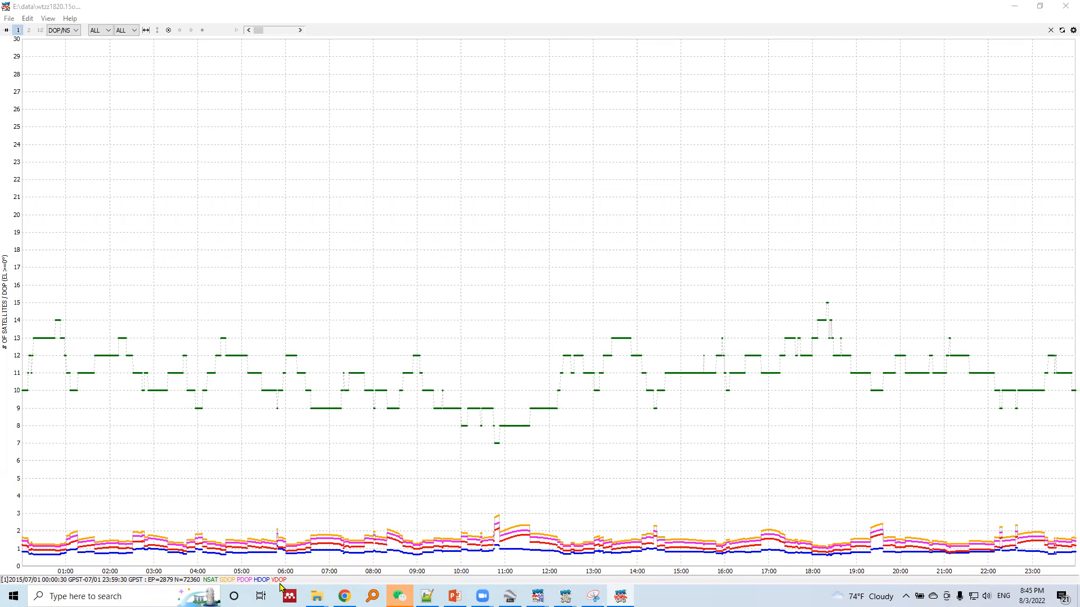
mouse_move(224, 586)
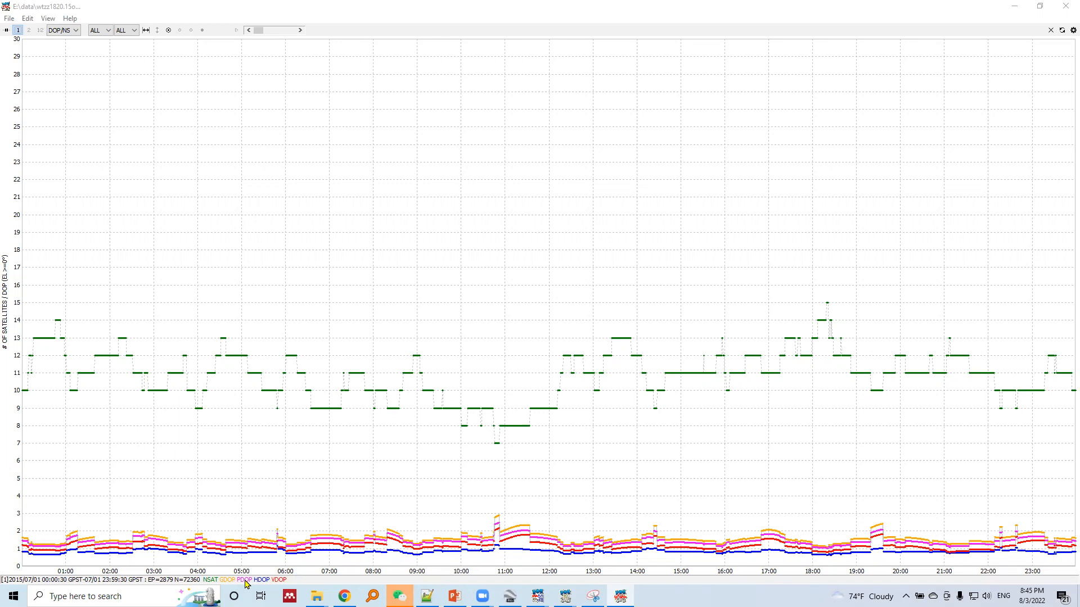
mouse_move(259, 586)
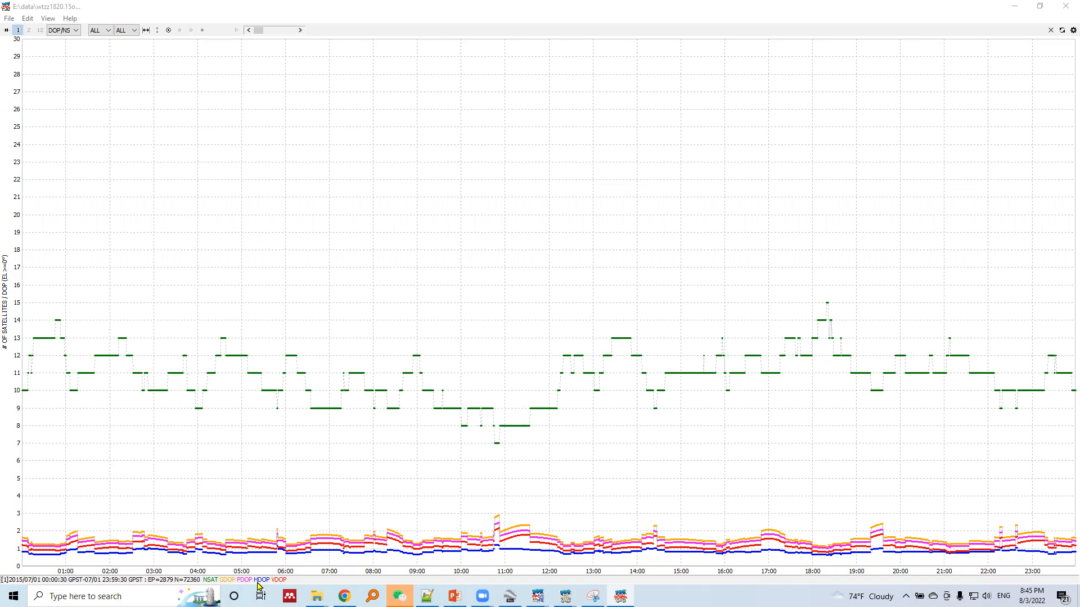
mouse_move(279, 586)
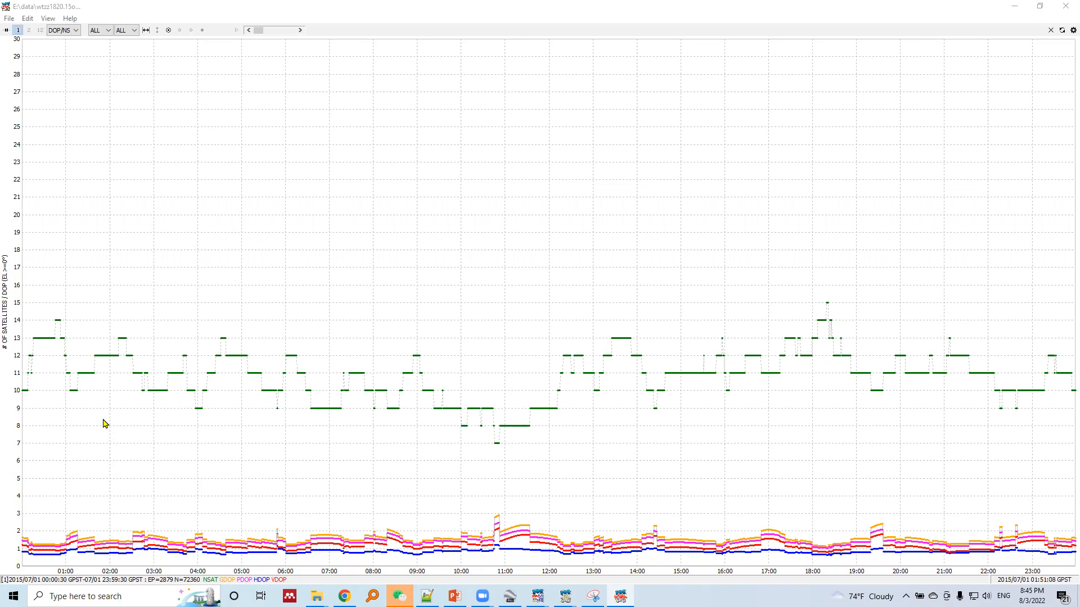
mouse_move(62, 562)
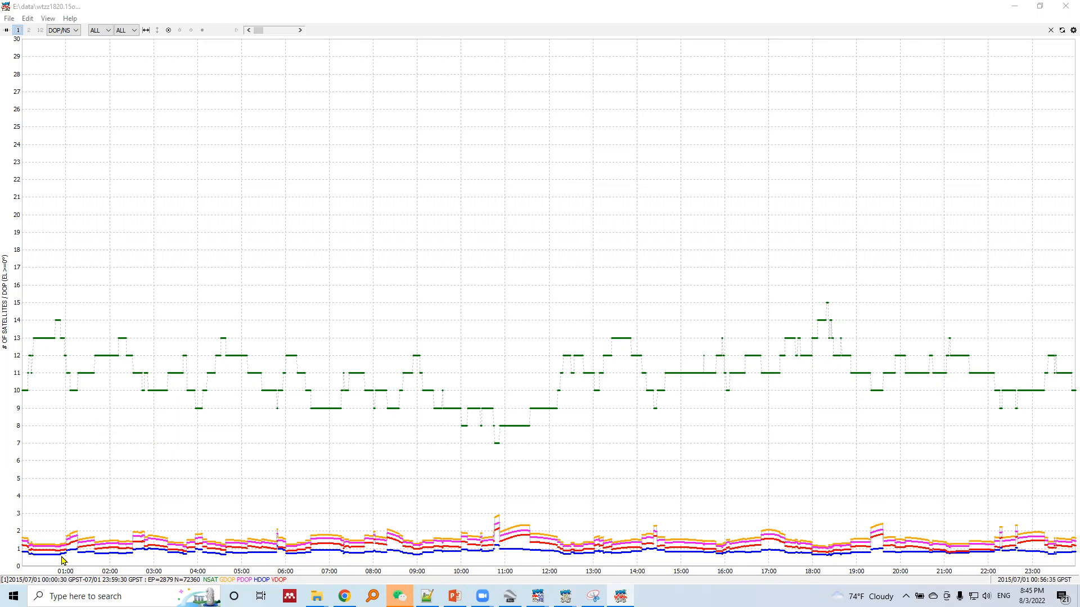
mouse_move(93, 564)
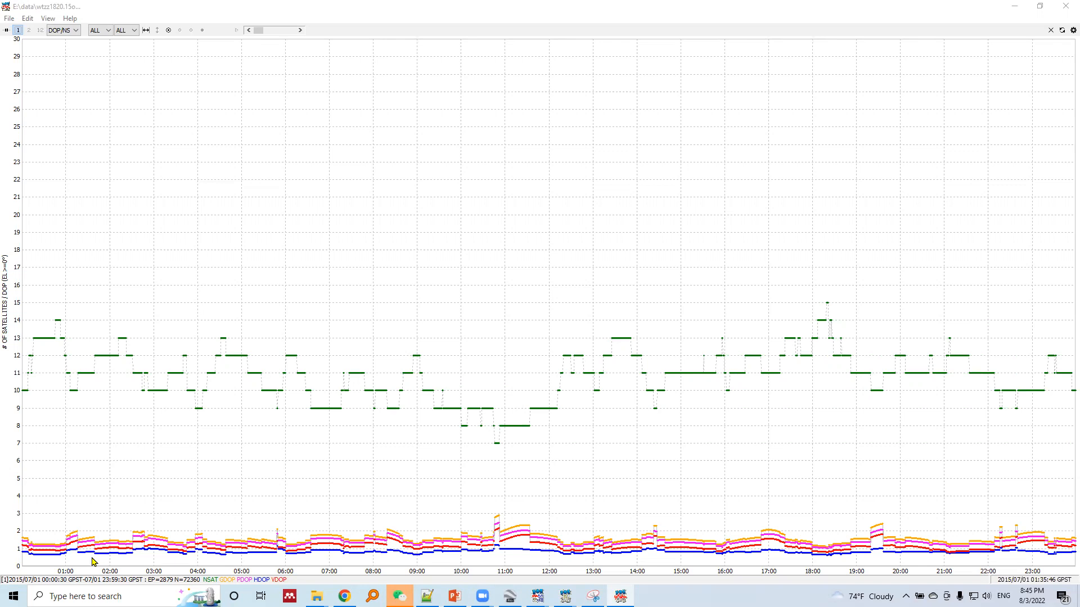
mouse_move(86, 559)
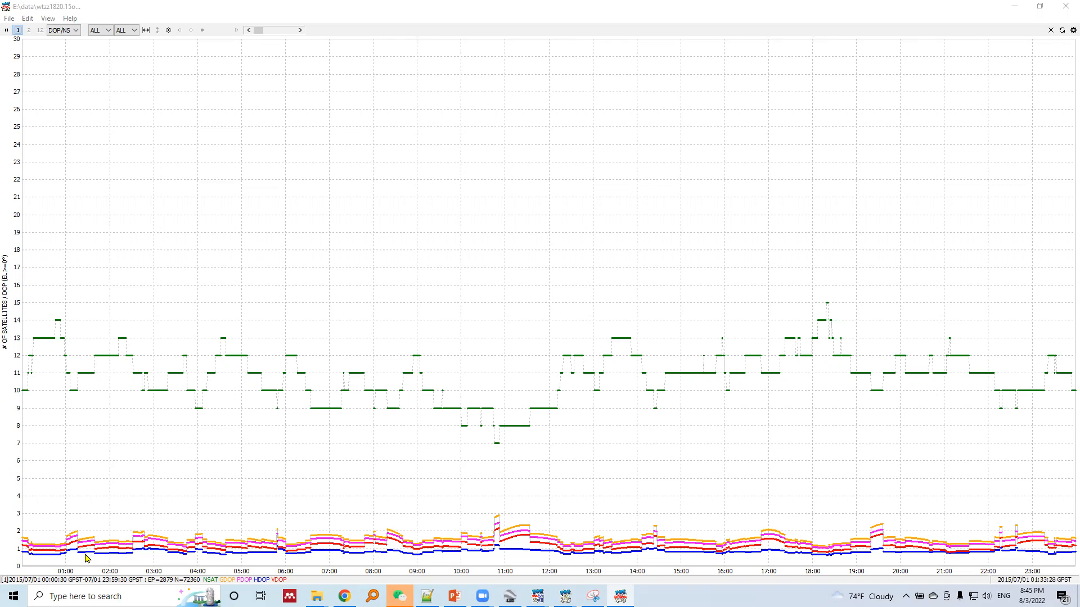
mouse_move(234, 555)
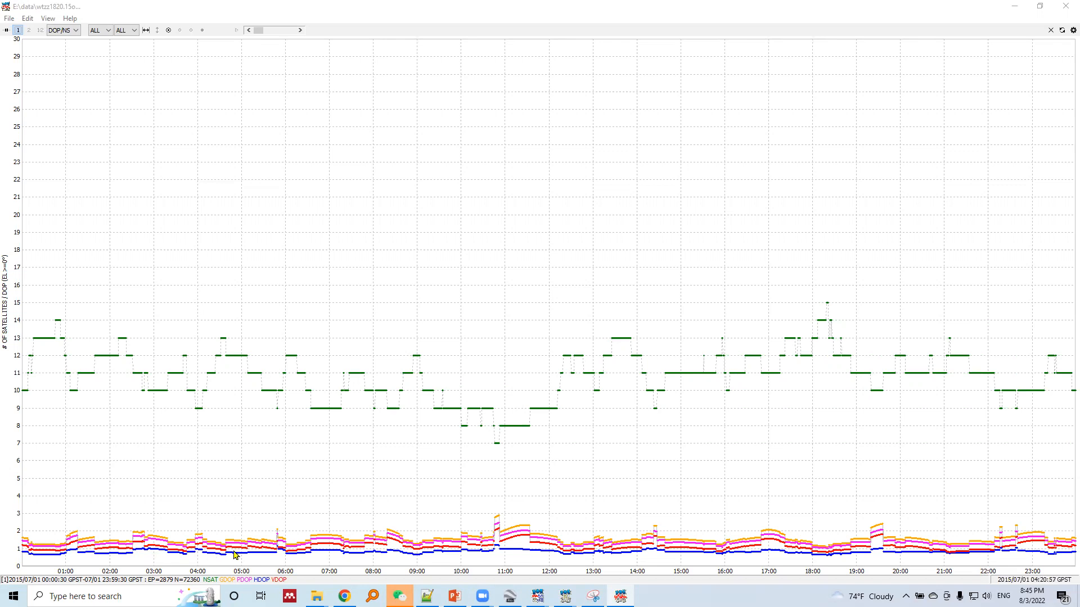
mouse_move(501, 446)
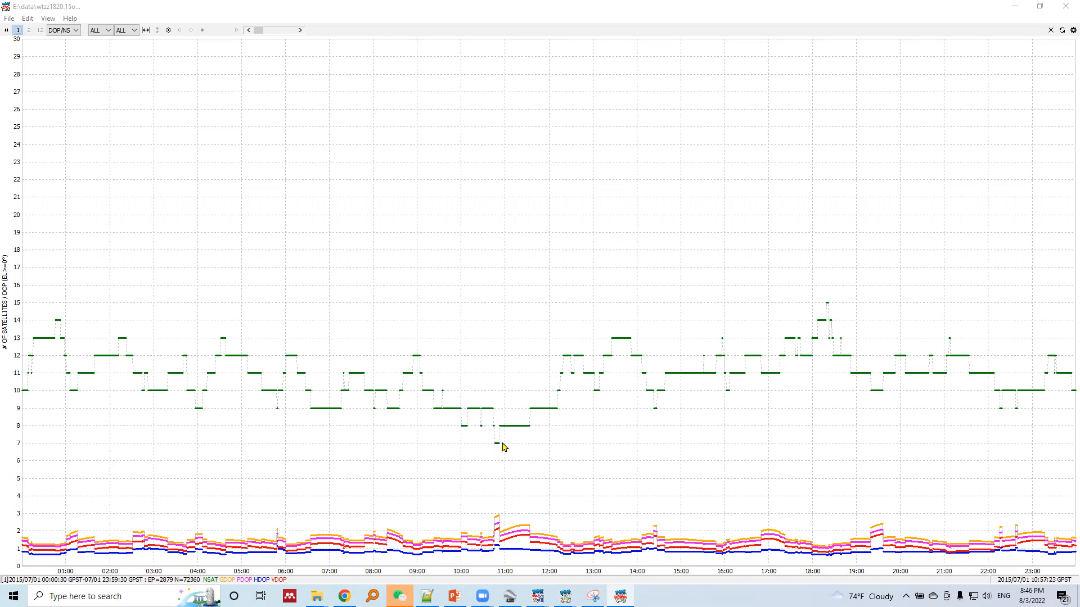
mouse_move(501, 440)
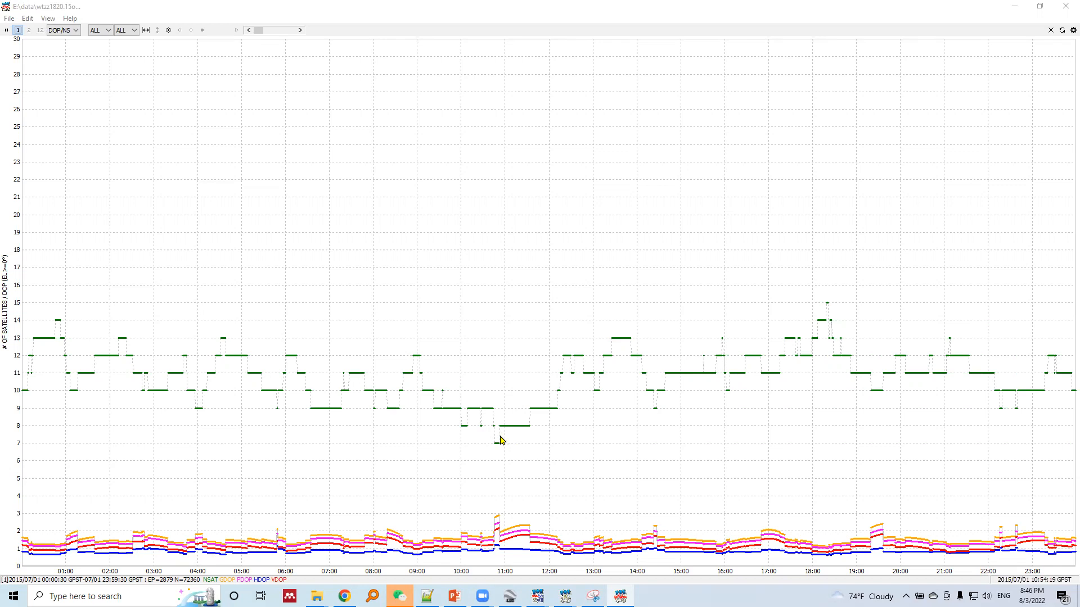
mouse_move(498, 550)
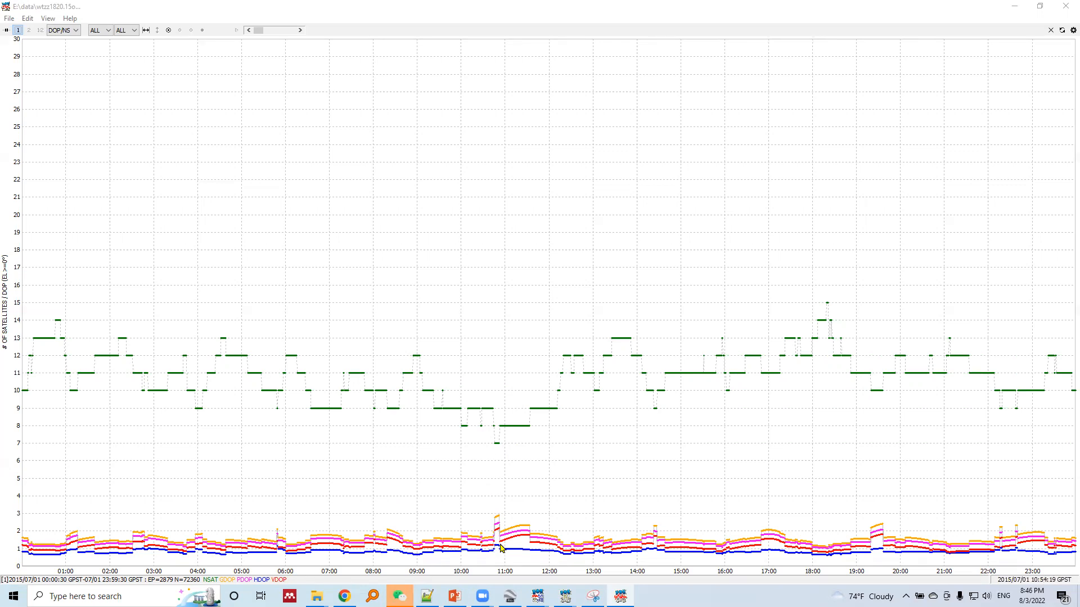
mouse_move(499, 457)
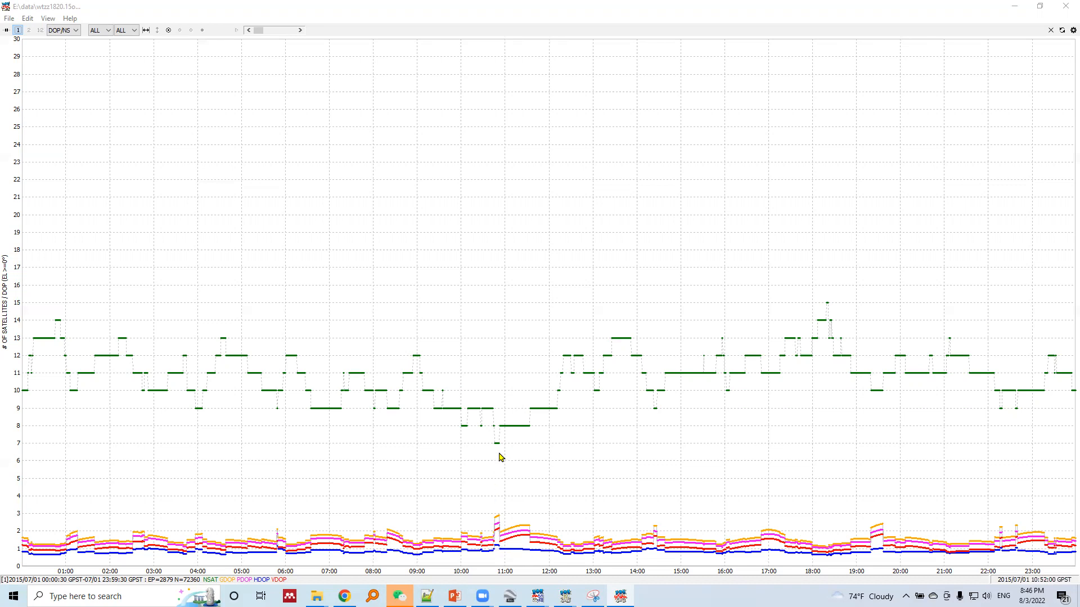
mouse_move(498, 536)
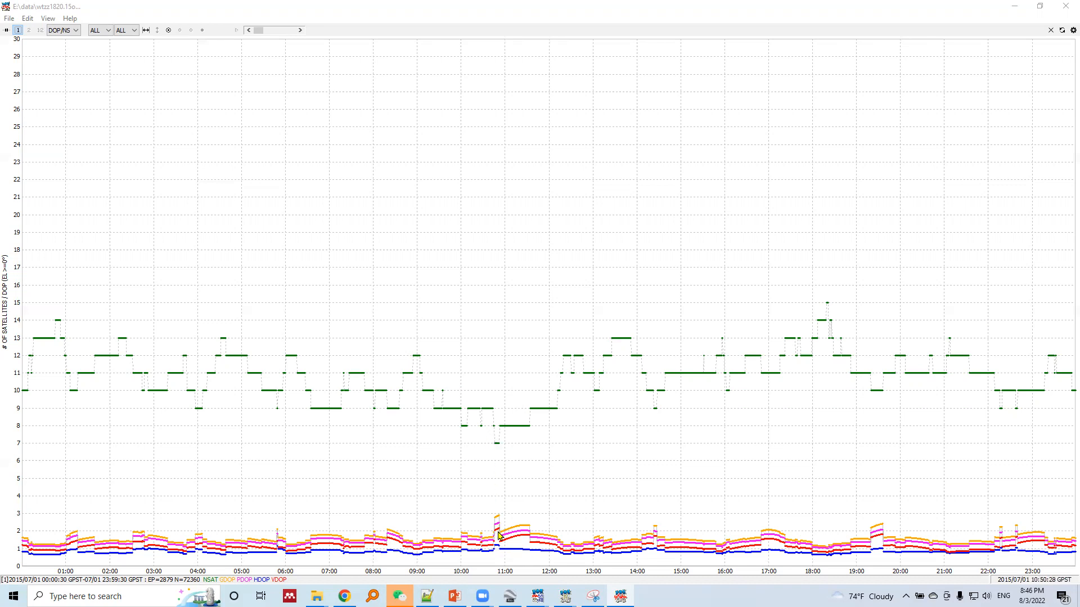
mouse_move(489, 523)
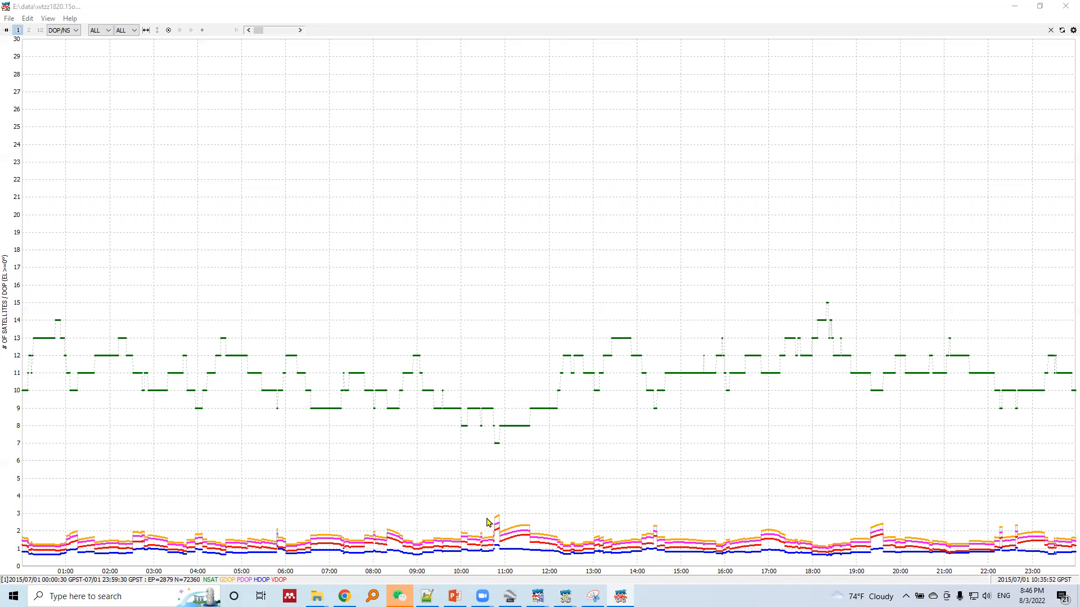
mouse_move(480, 459)
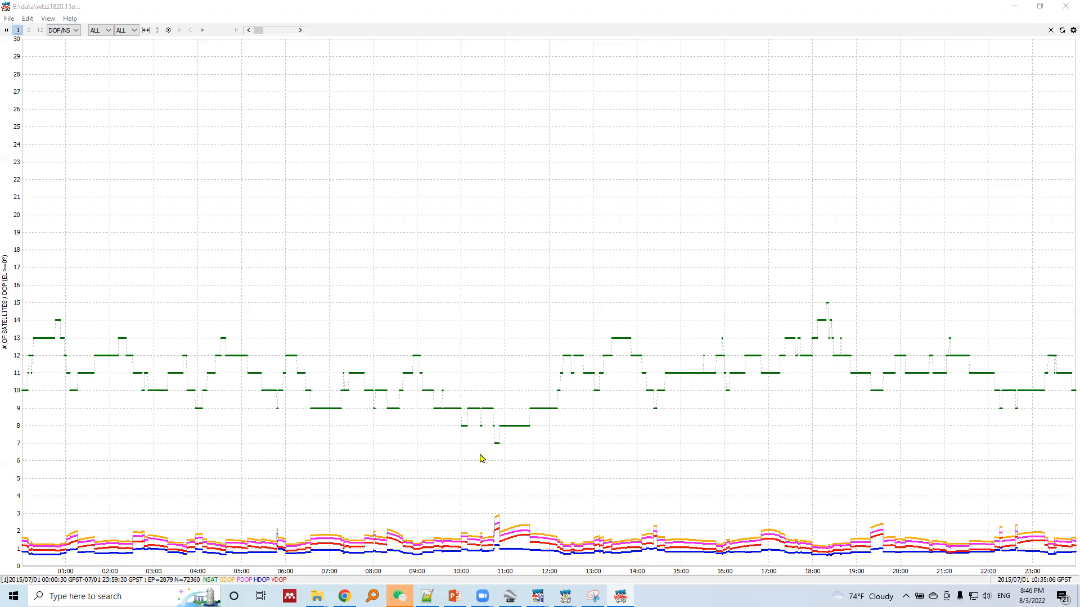
mouse_move(625, 342)
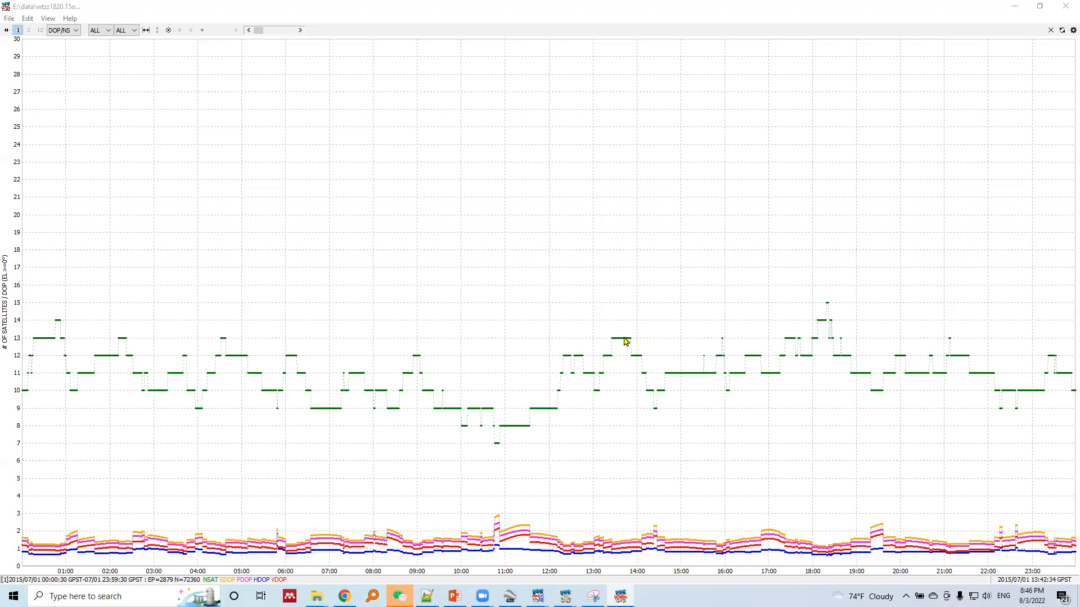
mouse_move(596, 342)
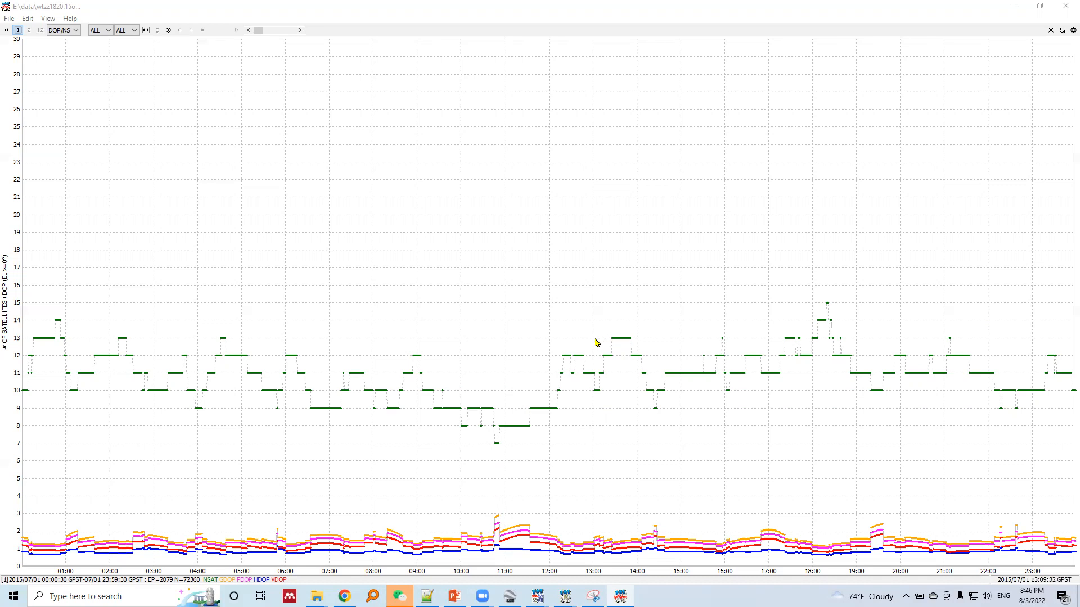
mouse_move(599, 343)
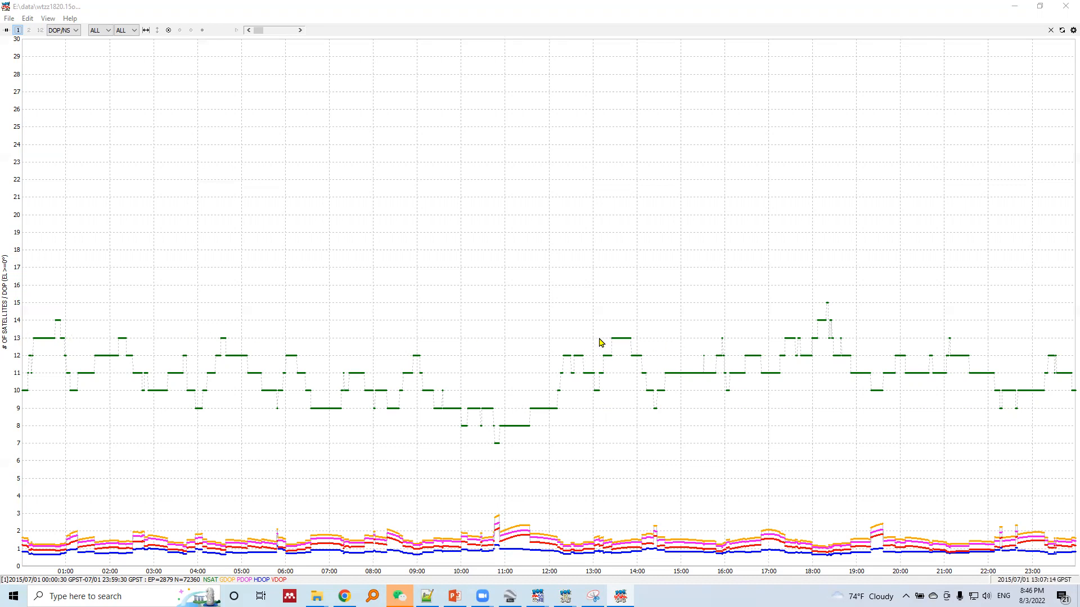
mouse_move(622, 339)
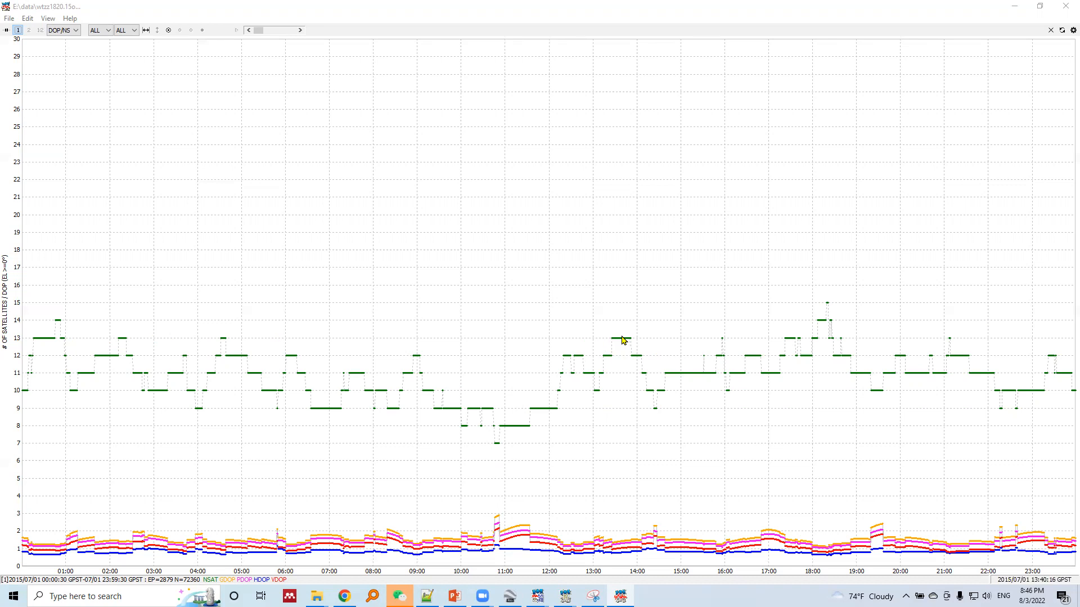
mouse_move(623, 555)
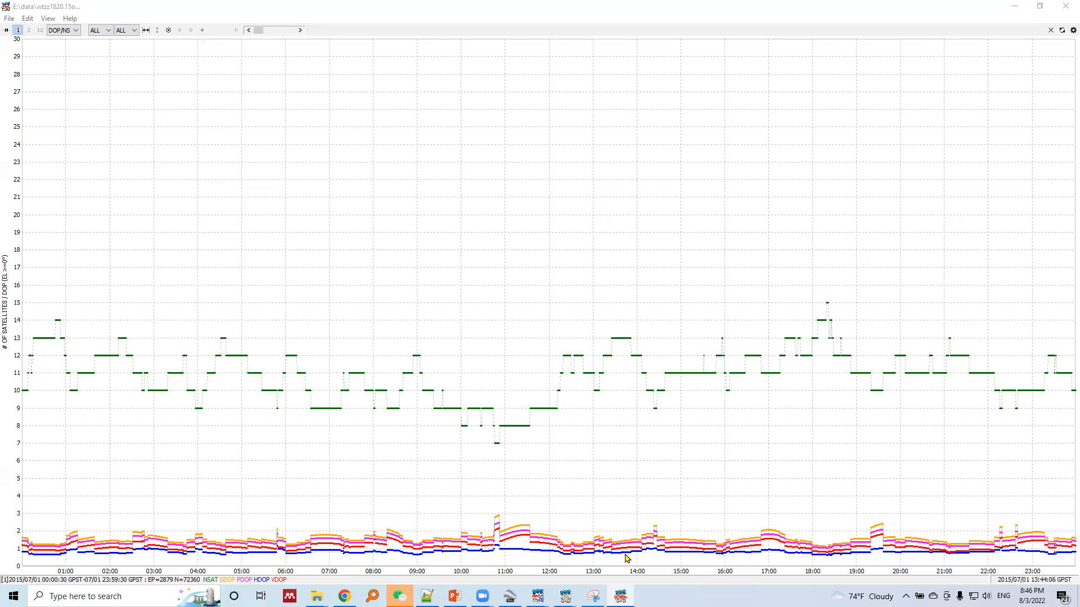
mouse_move(623, 558)
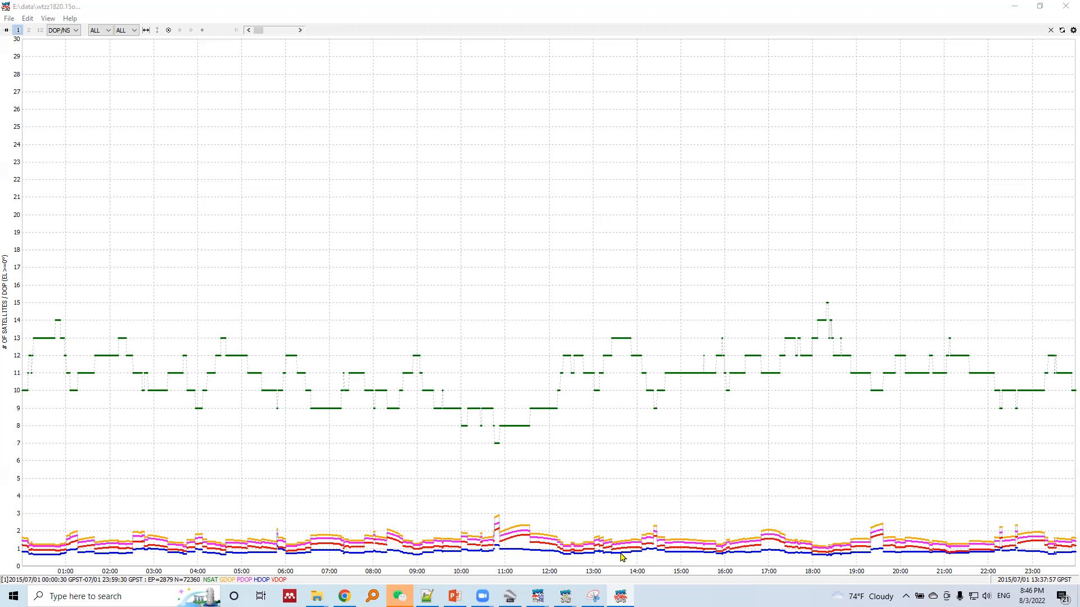
mouse_move(655, 538)
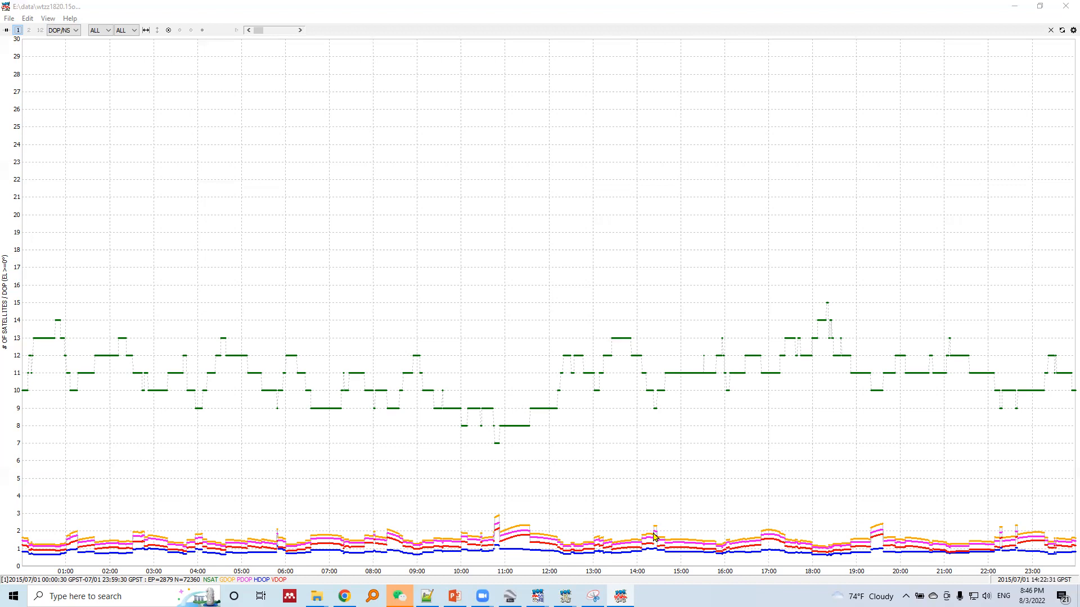
mouse_move(652, 423)
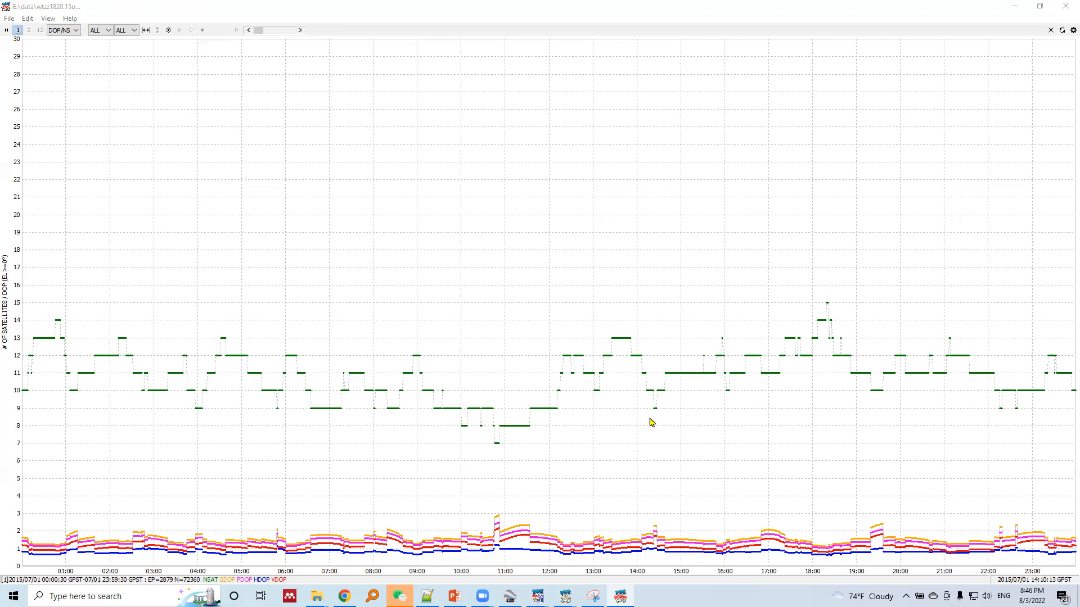
mouse_move(658, 532)
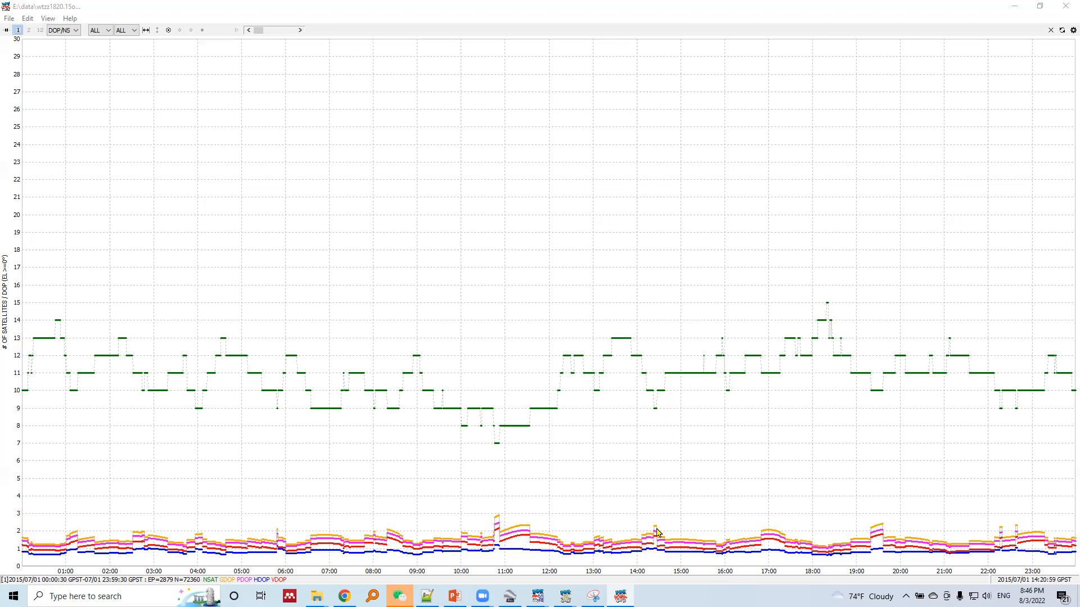
mouse_move(768, 383)
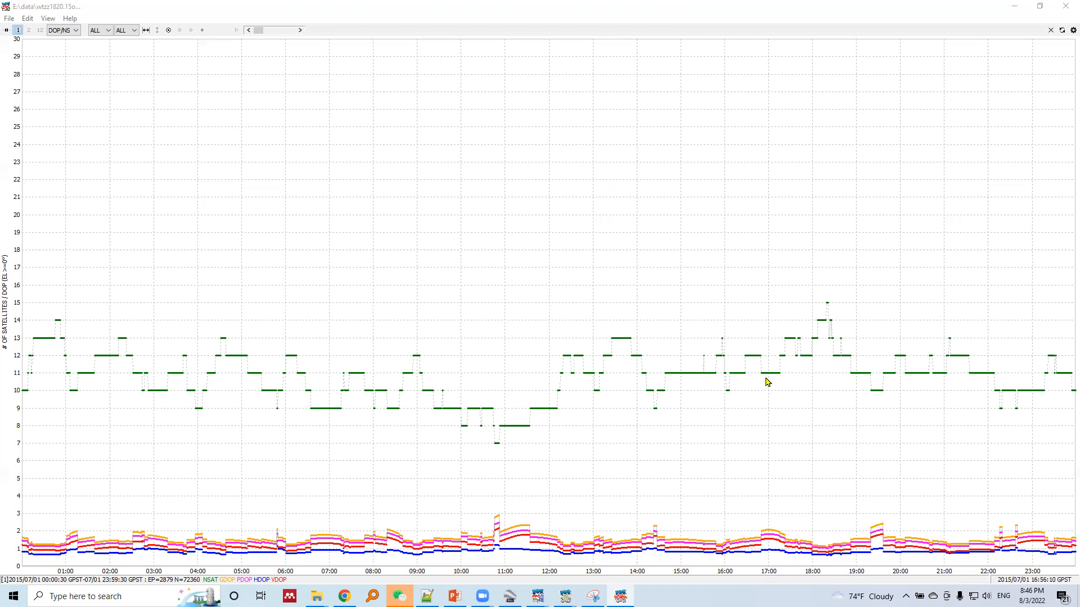
mouse_move(757, 529)
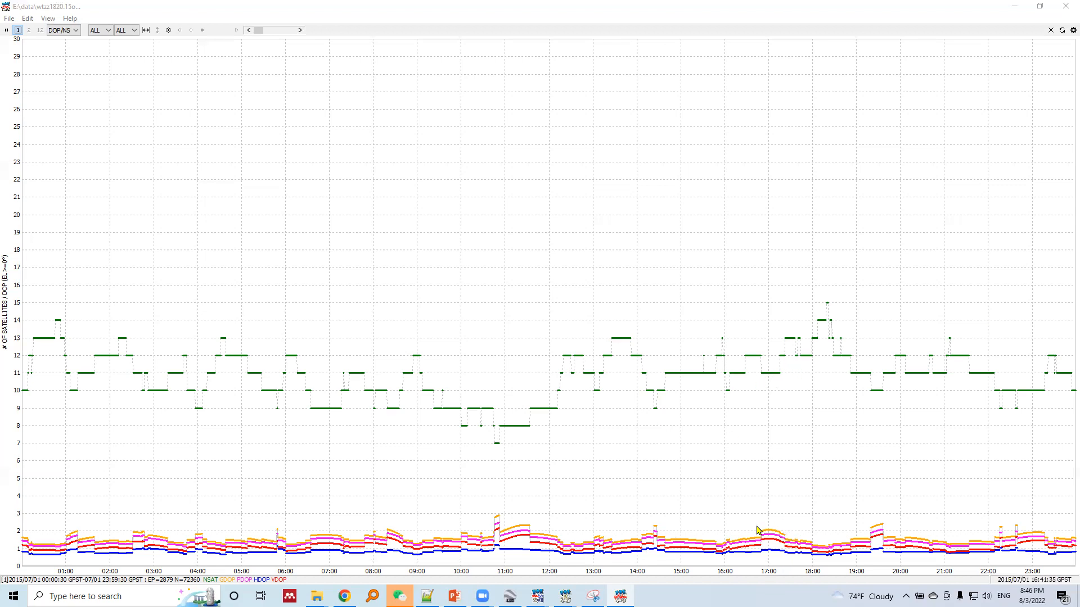
mouse_move(880, 525)
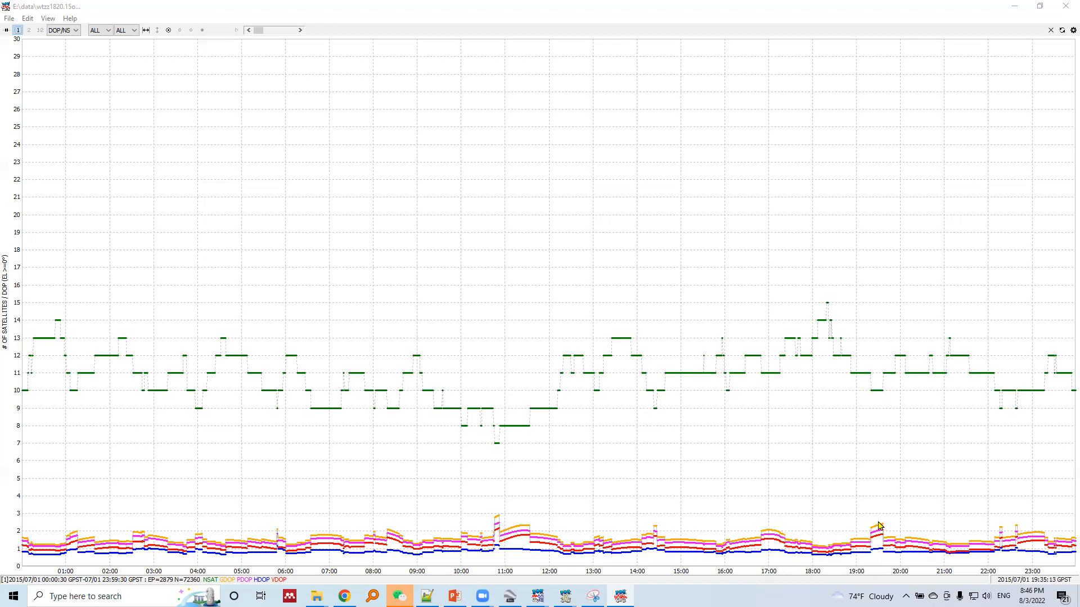
mouse_move(837, 406)
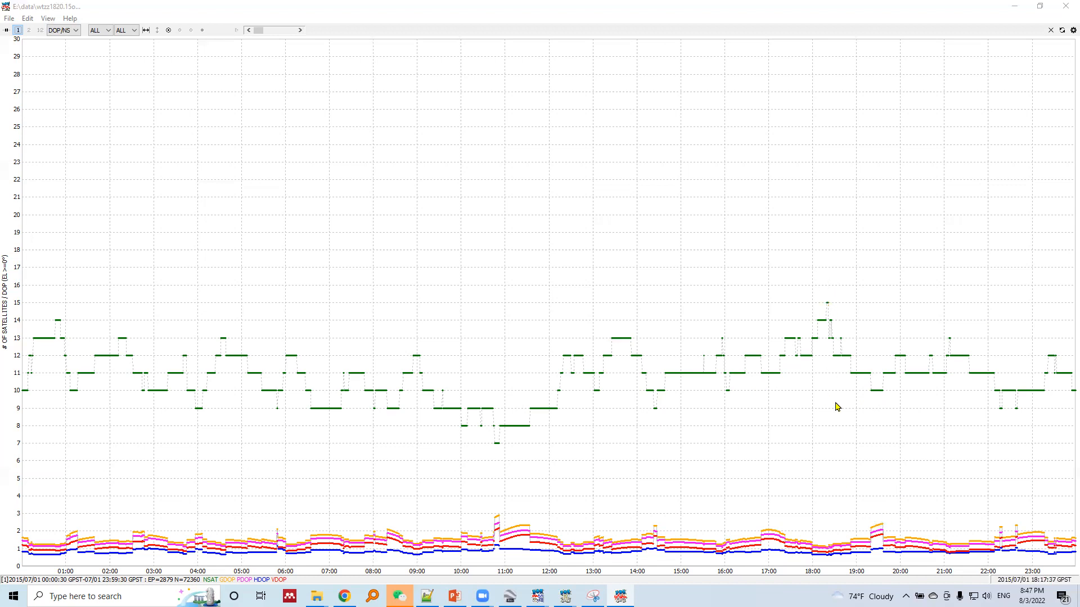
mouse_move(839, 557)
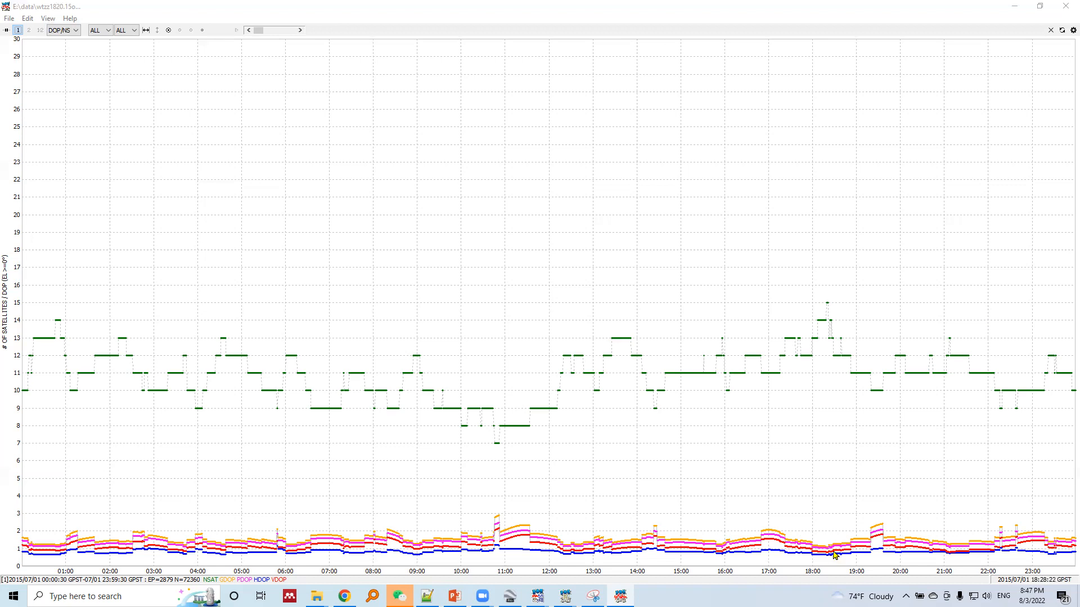
mouse_move(462, 61)
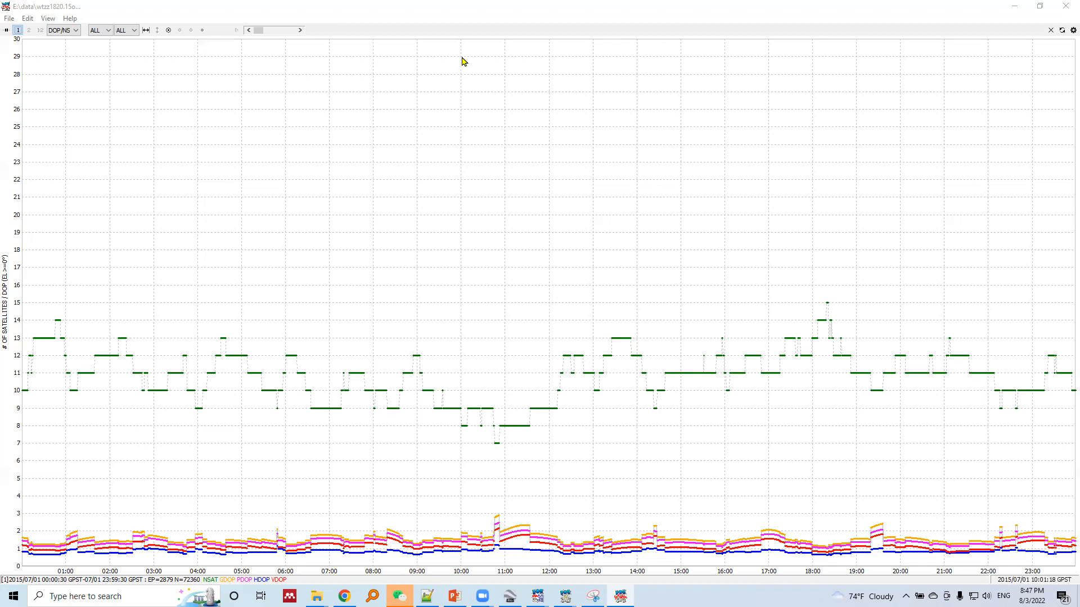
mouse_move(748, 20)
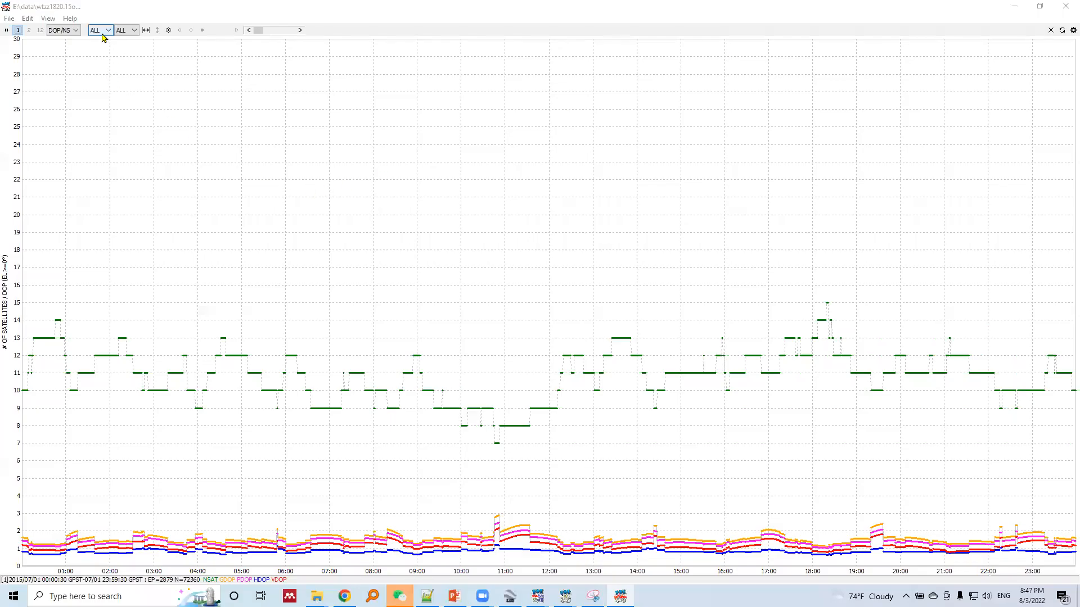
Filter the DOP/NSAT plot from ALL quantities down to the GDOP curve only
click(100, 29)
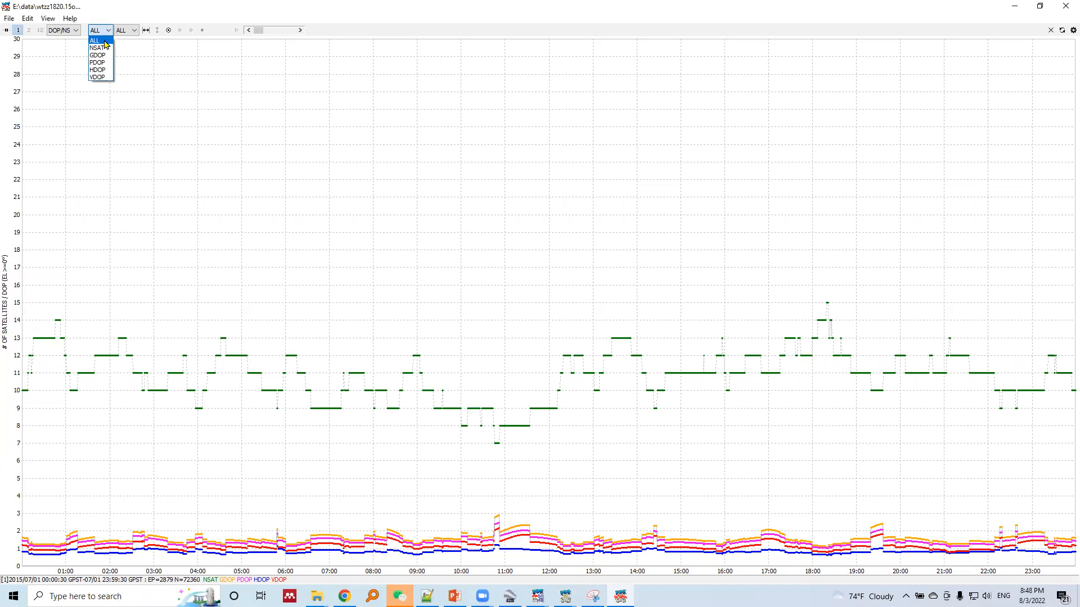
mouse_move(99, 56)
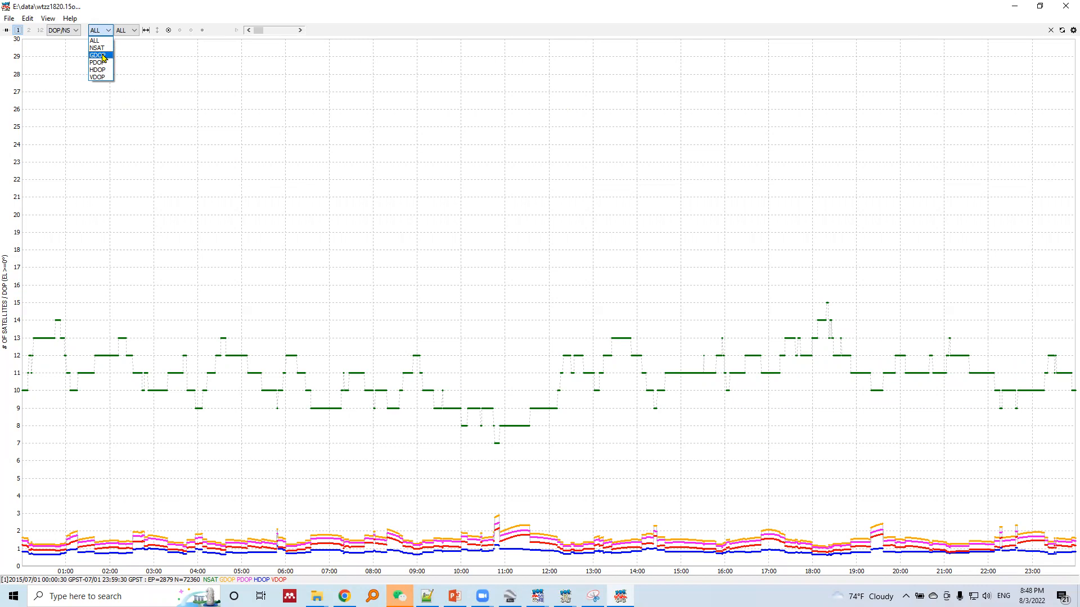
click(96, 55)
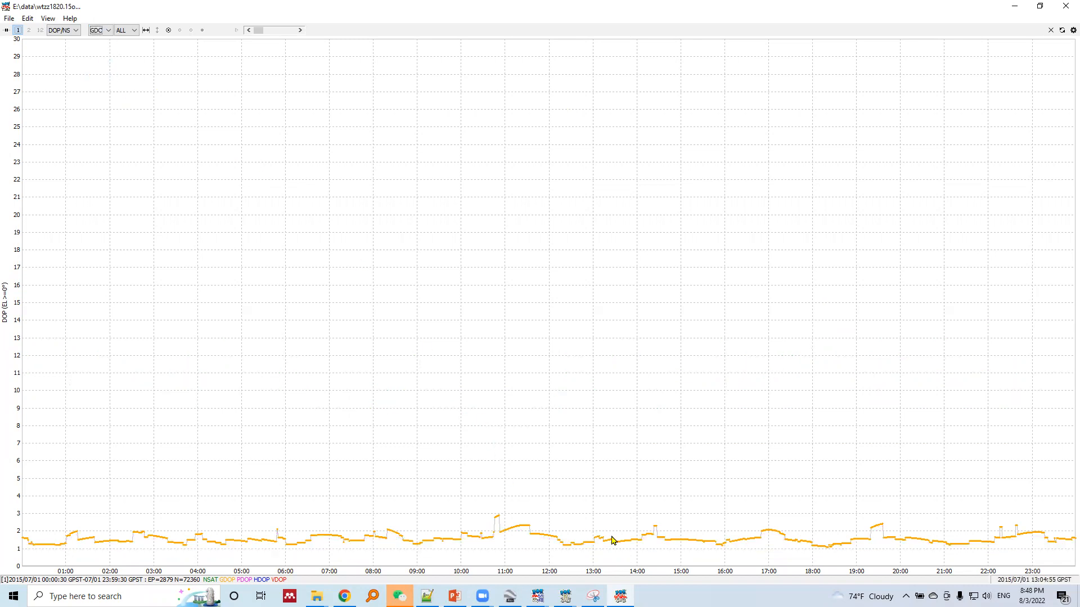
mouse_move(513, 572)
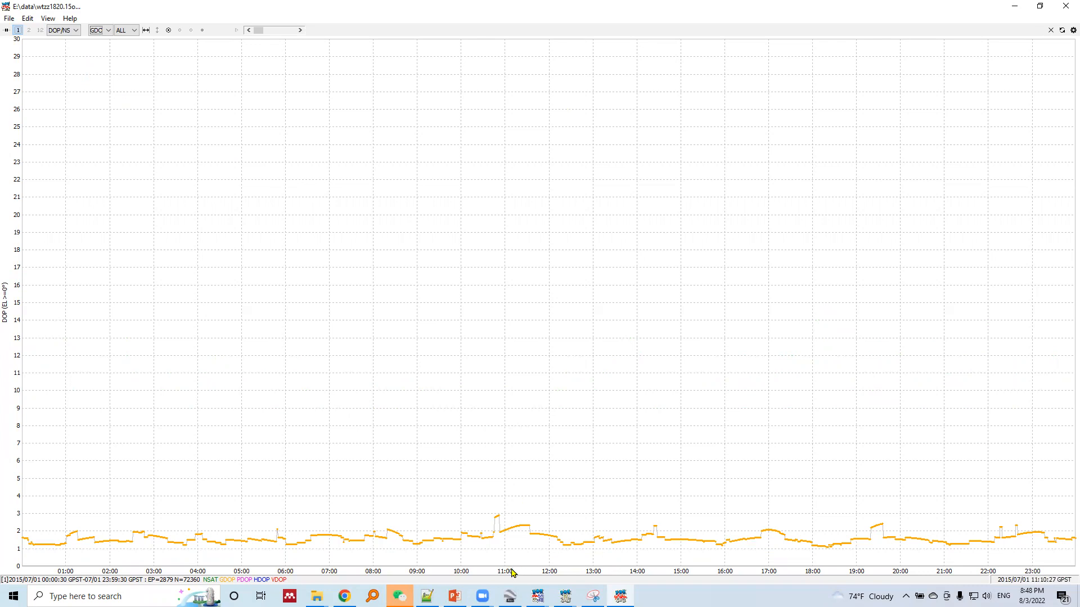
mouse_move(493, 574)
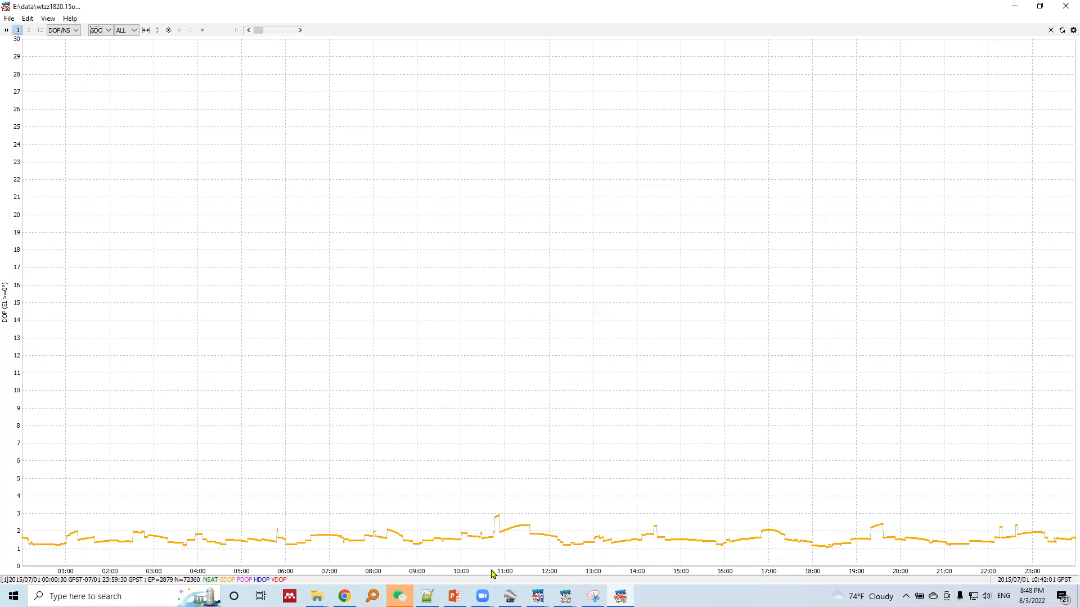
mouse_move(502, 572)
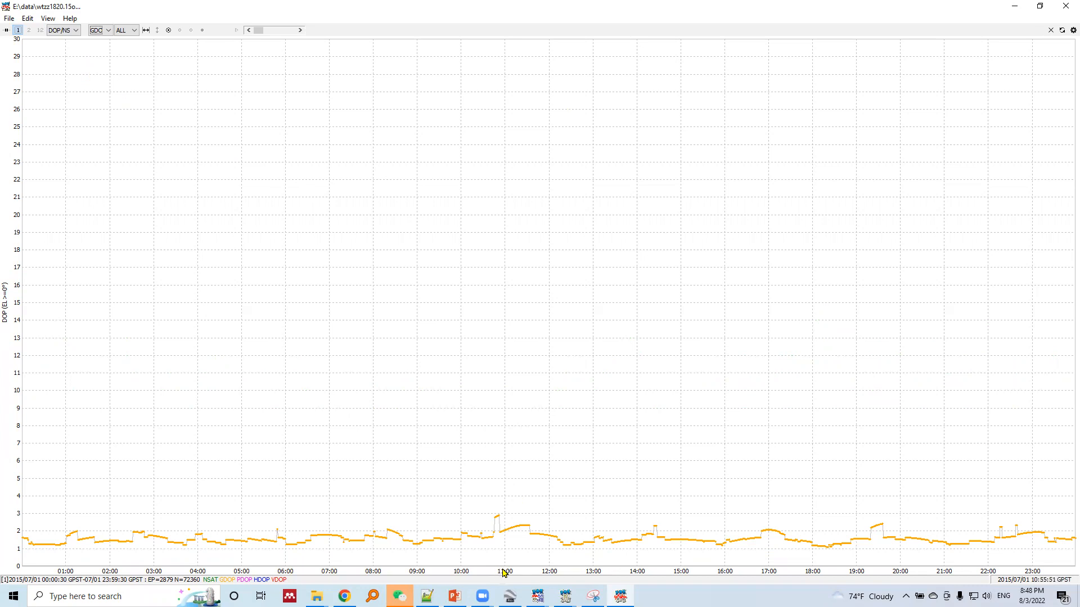
mouse_move(17, 523)
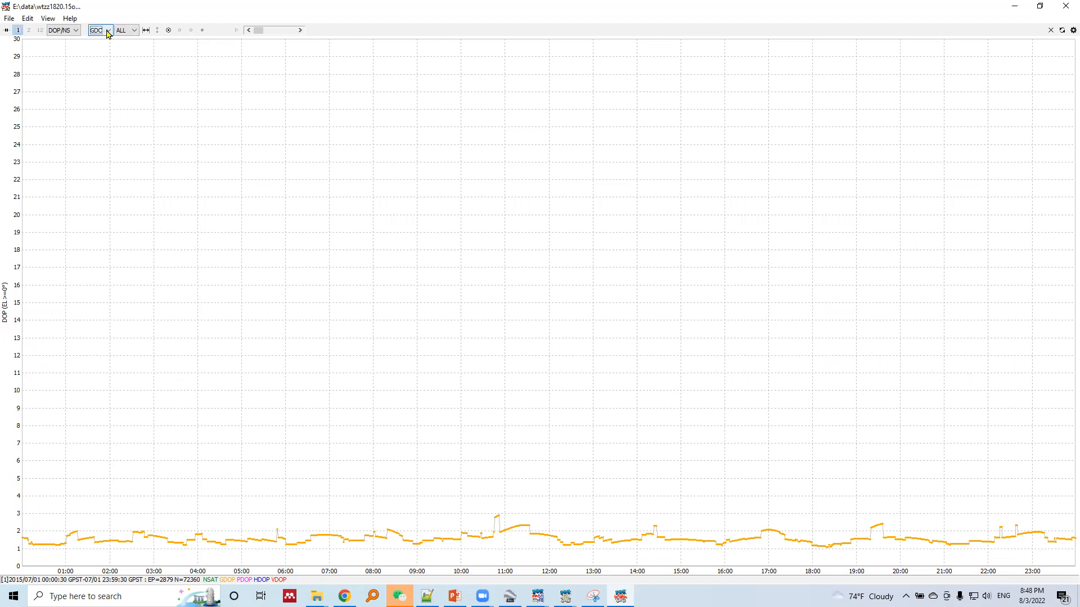
Change the plotted quantity from GDOP to HDOP only
click(108, 29)
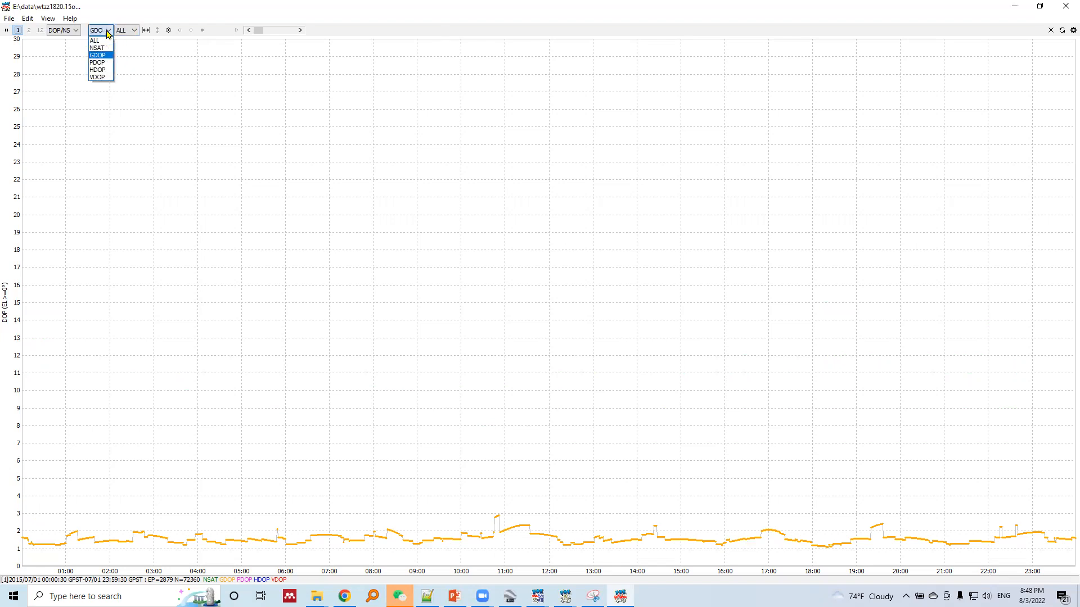
mouse_move(97, 70)
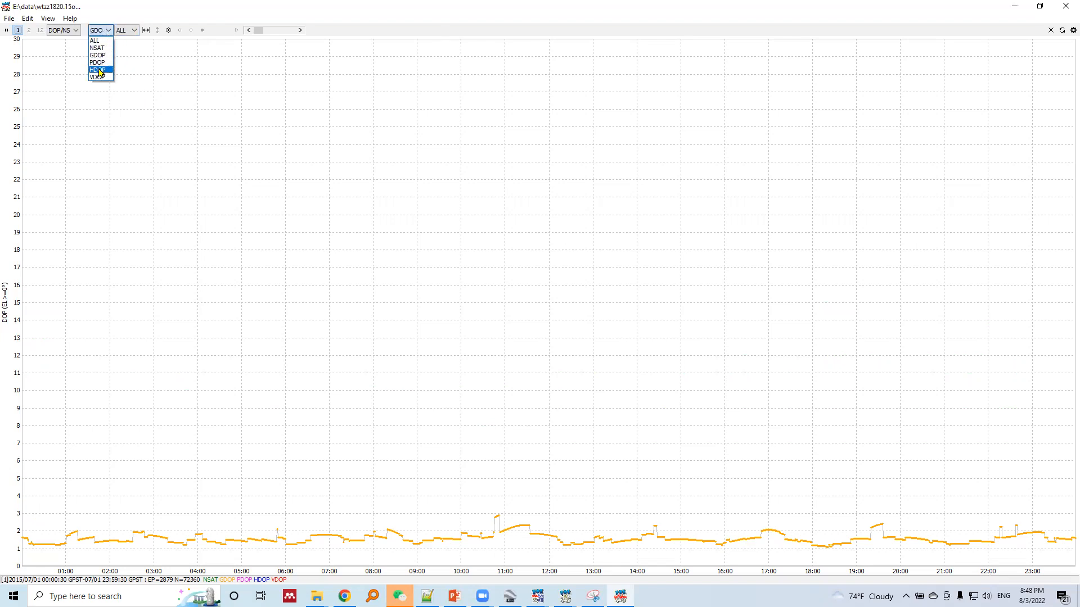
click(94, 70)
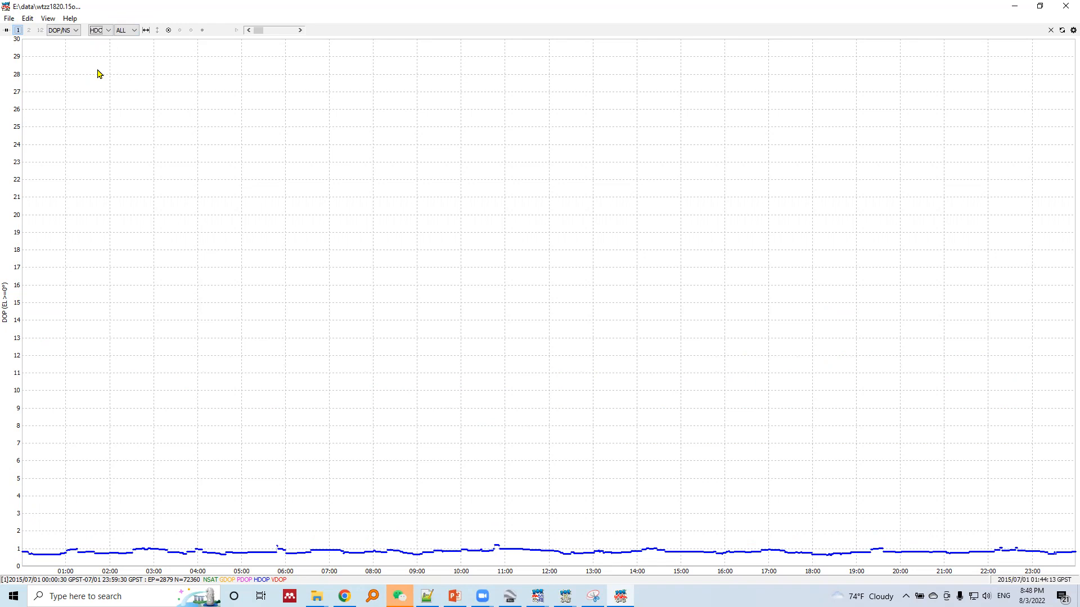
mouse_move(86, 574)
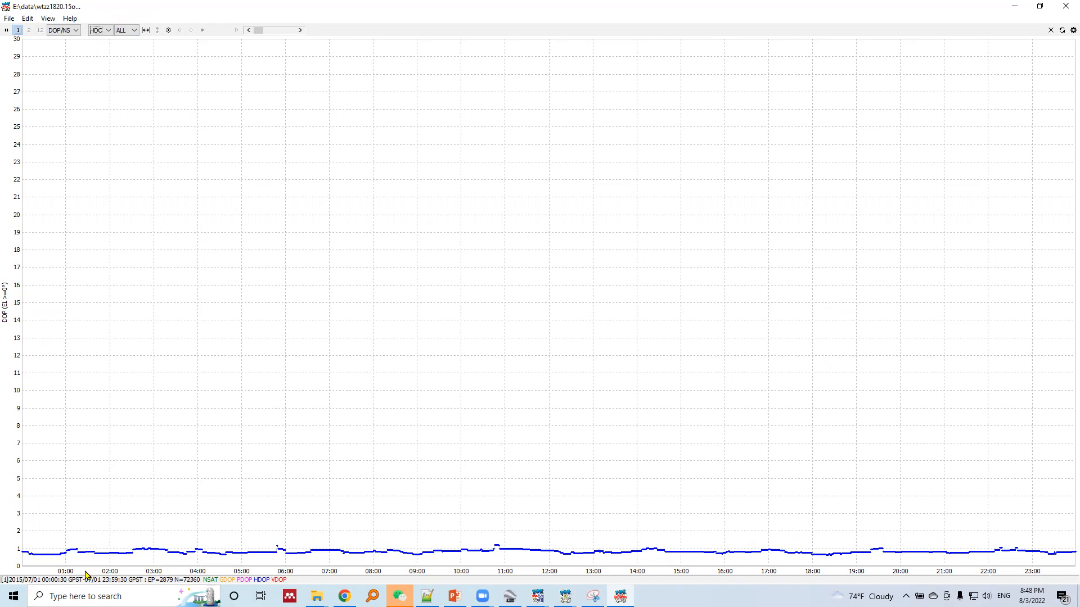
mouse_move(195, 547)
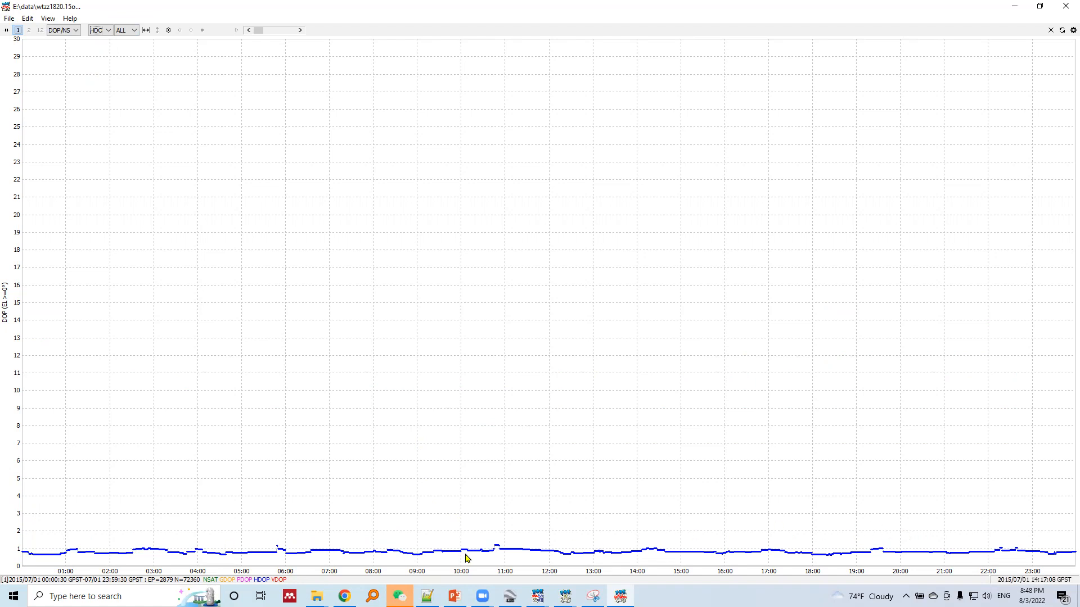
mouse_move(79, 555)
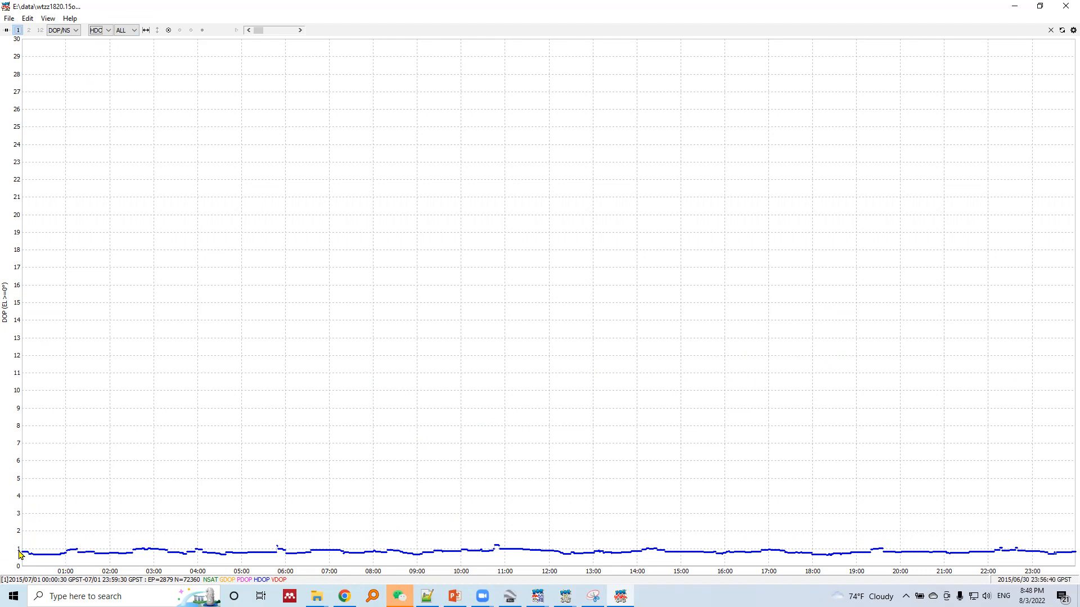
mouse_move(299, 569)
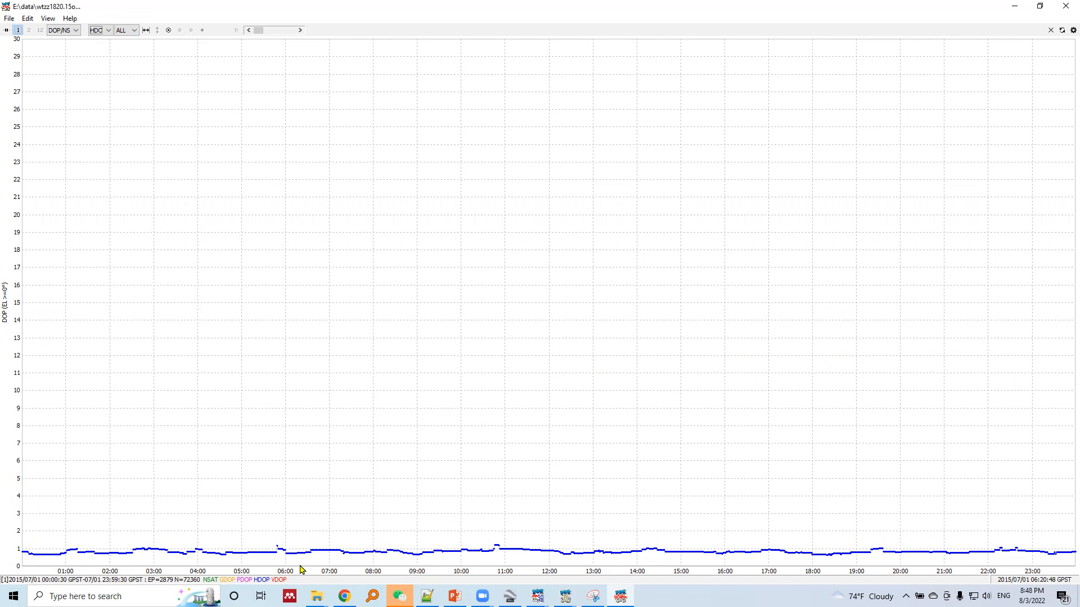
mouse_move(289, 551)
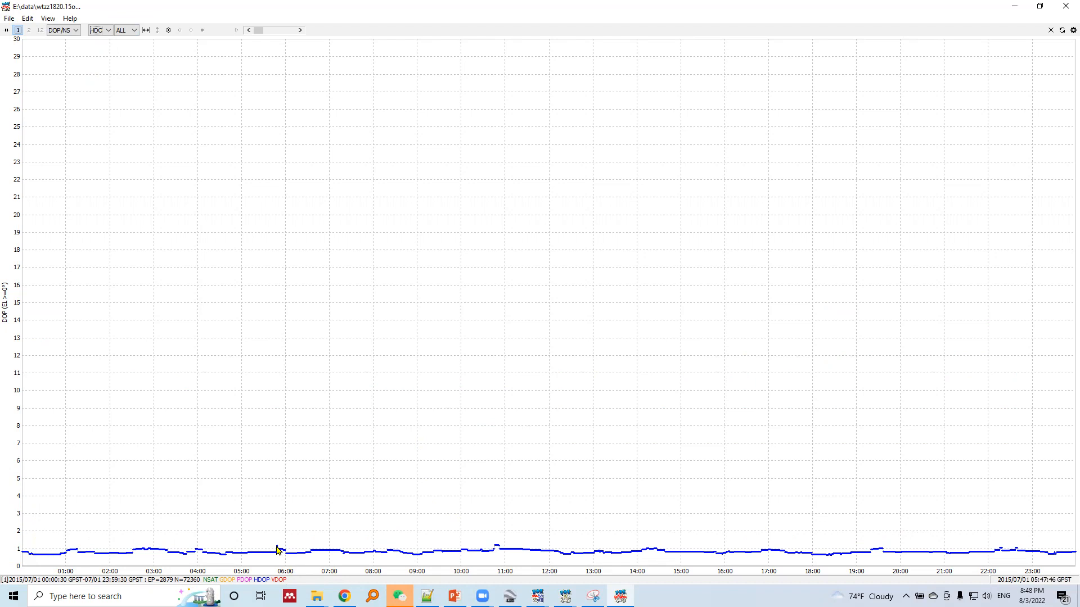
mouse_move(304, 548)
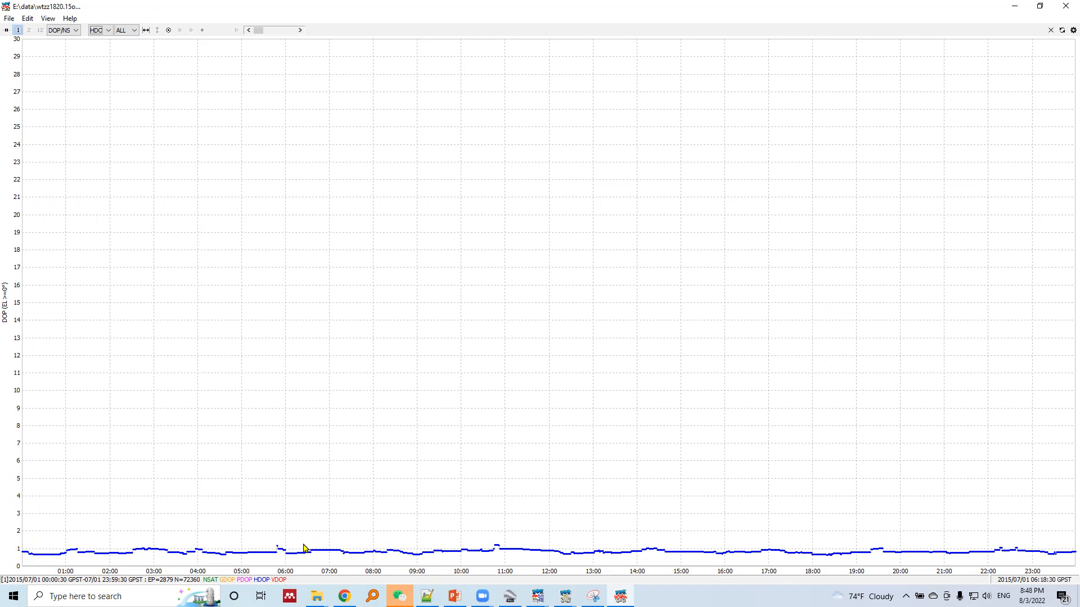
mouse_move(440, 523)
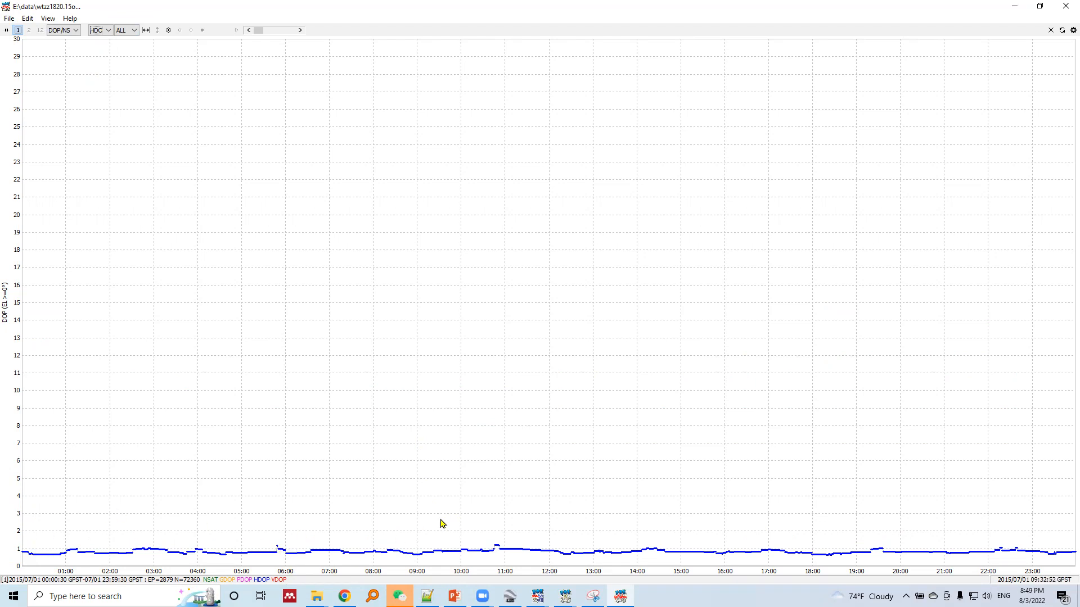